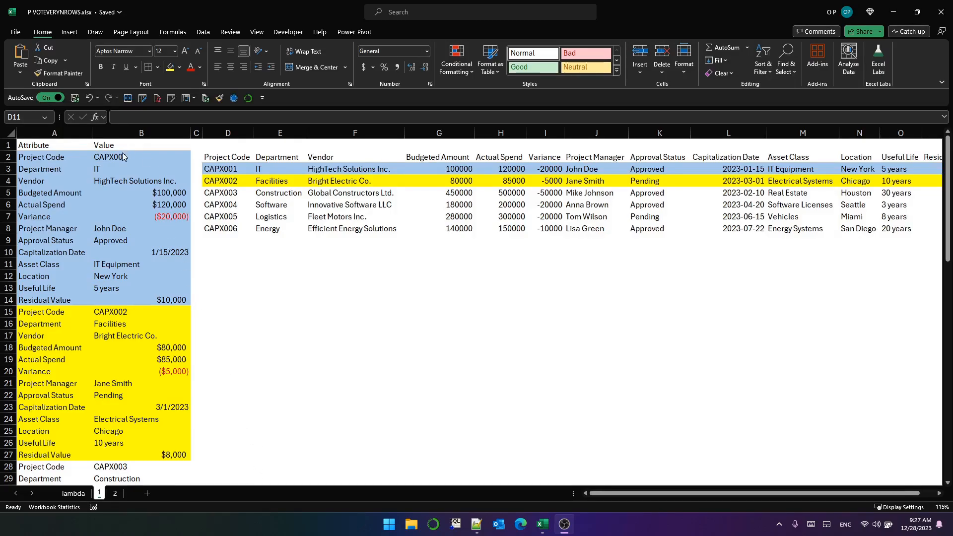
Below the project table, enter =WRAPROWS(B2:B79,13) with headers to rebuild the six projects.
click(228, 169)
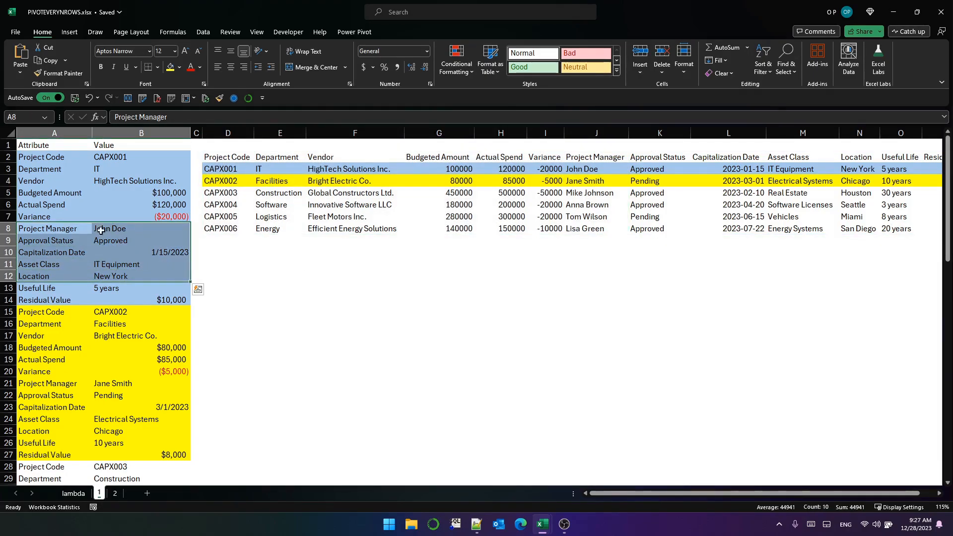
click(227, 168)
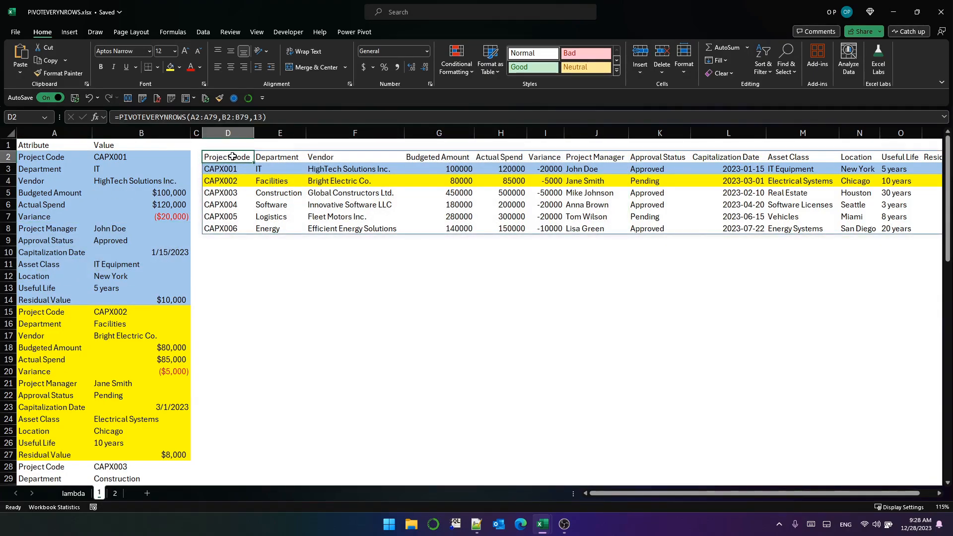
mouse_move(200, 214)
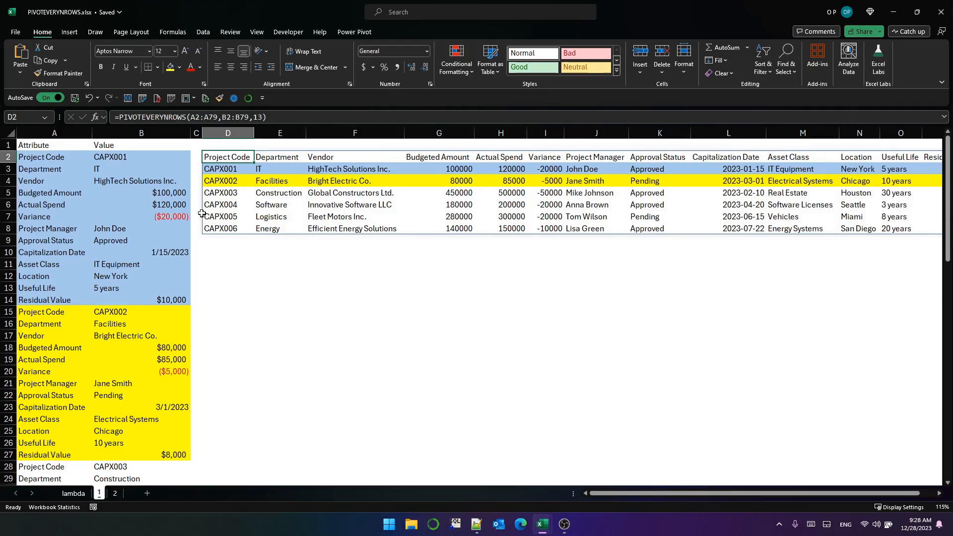
click(227, 275)
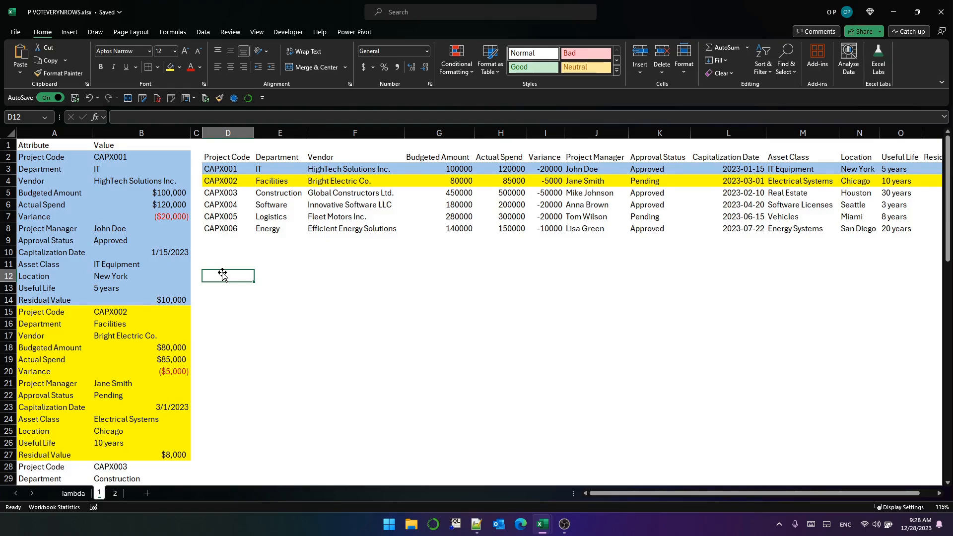
text(=WRAPROWS(B2:B79,)
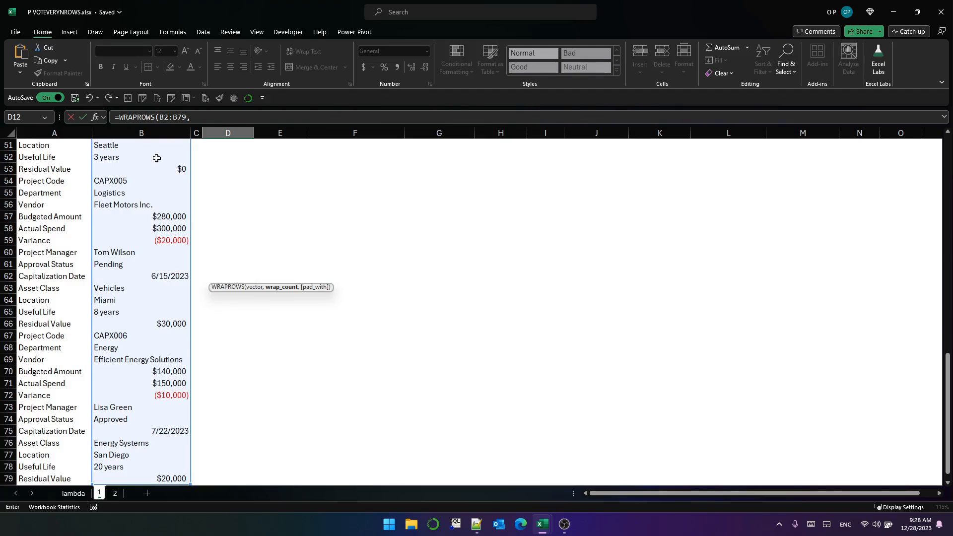
text(1)
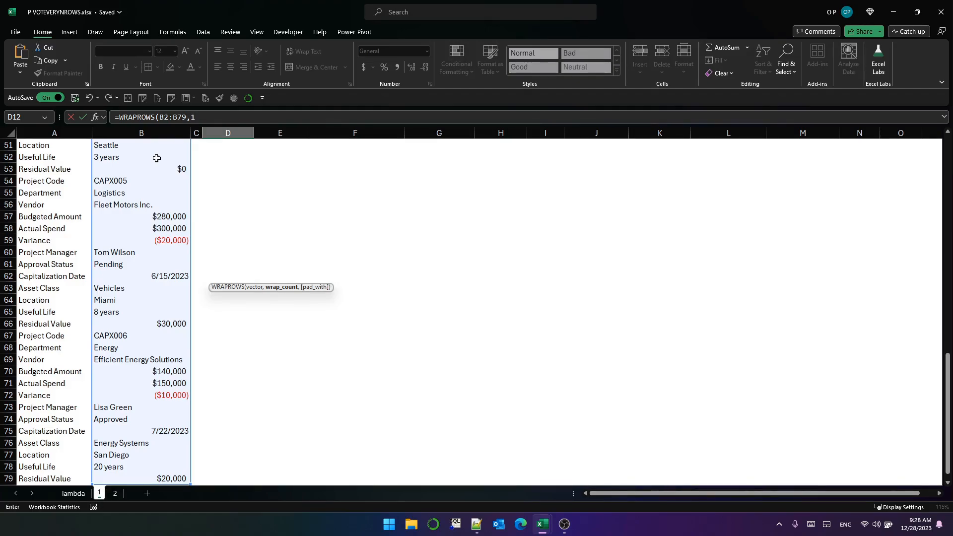
text(3)
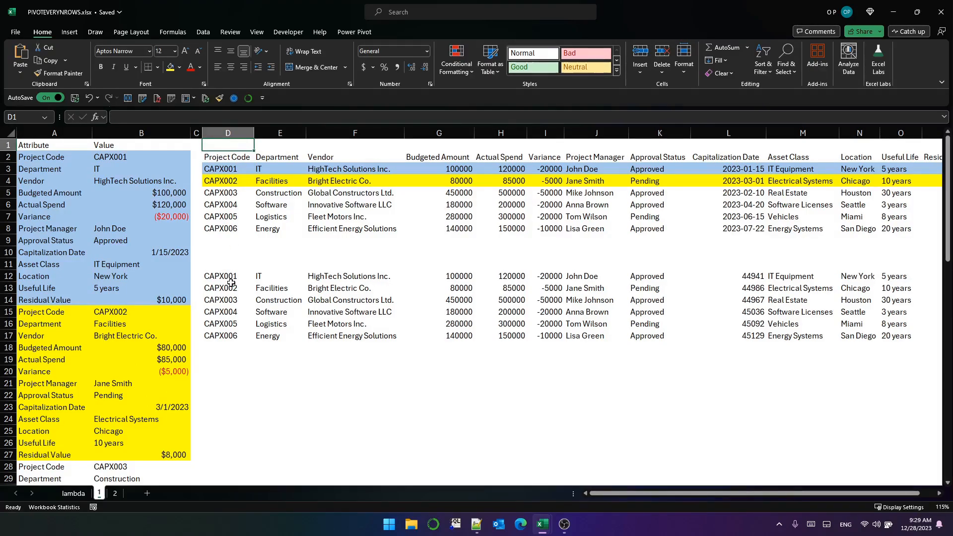
text(=WRAPROWS(B2:B79,13))
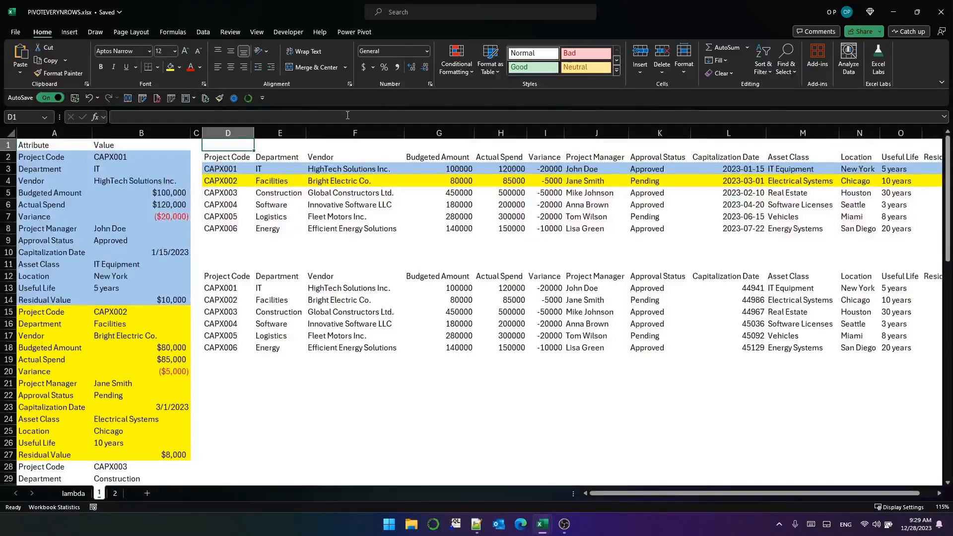
Delete the first project's Approval Status row and check the scrambled pivot outputs.
click(227, 156)
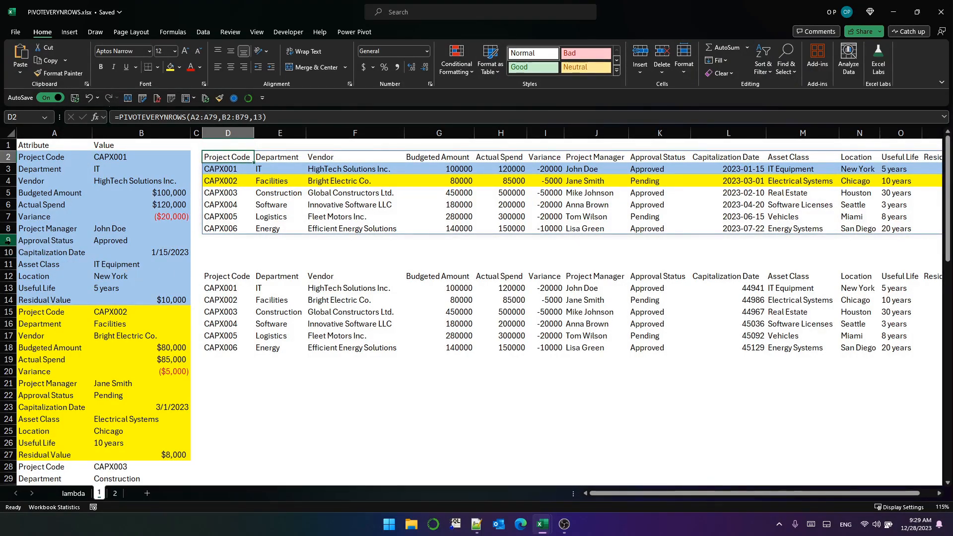
click(54, 228)
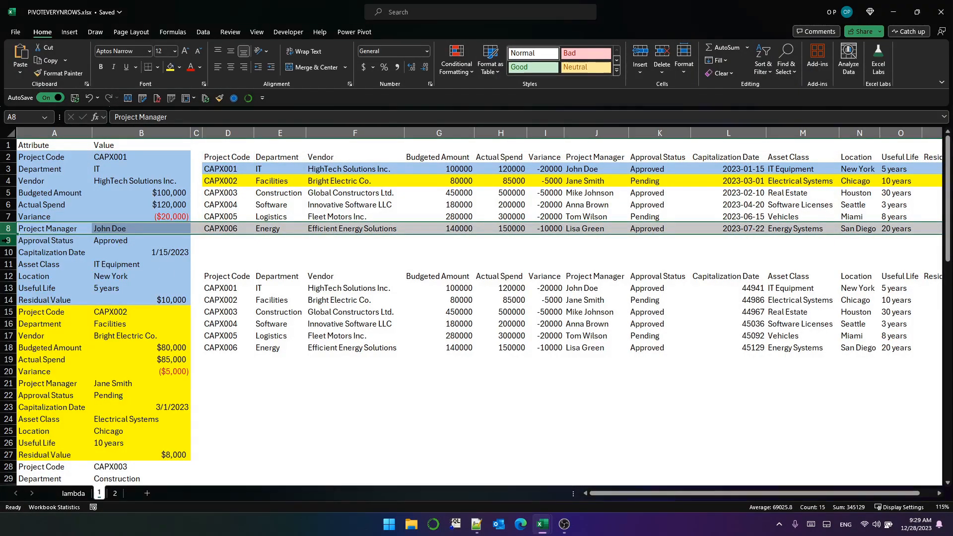
click(54, 240)
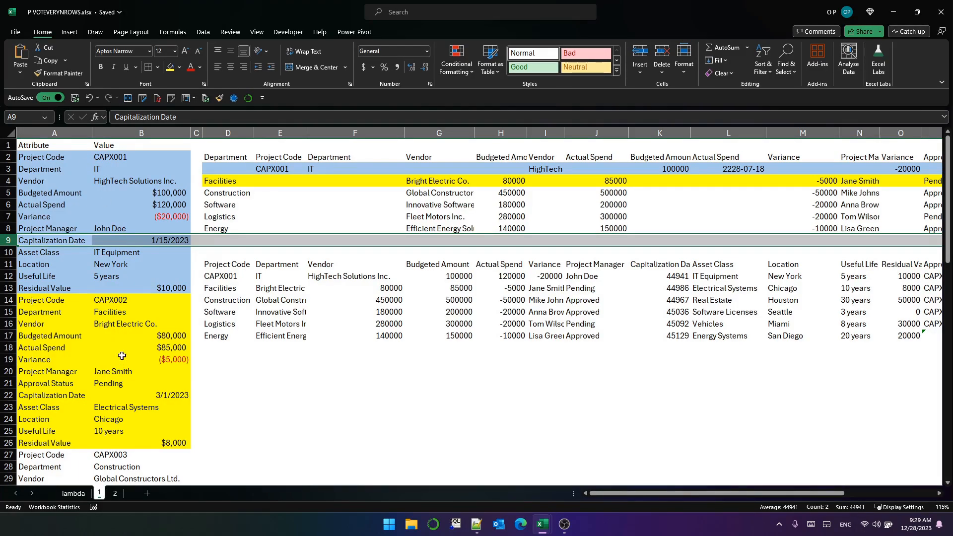
mouse_move(233, 265)
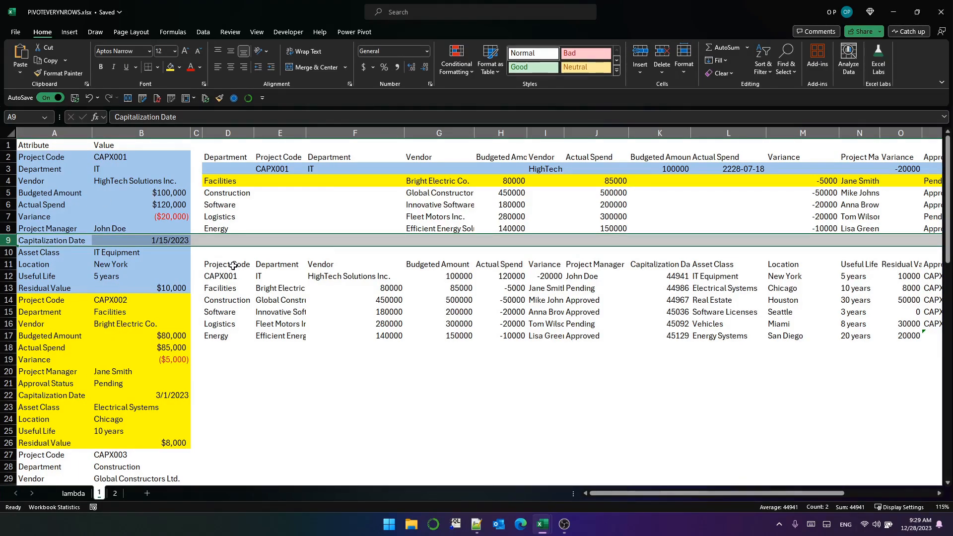
click(227, 157)
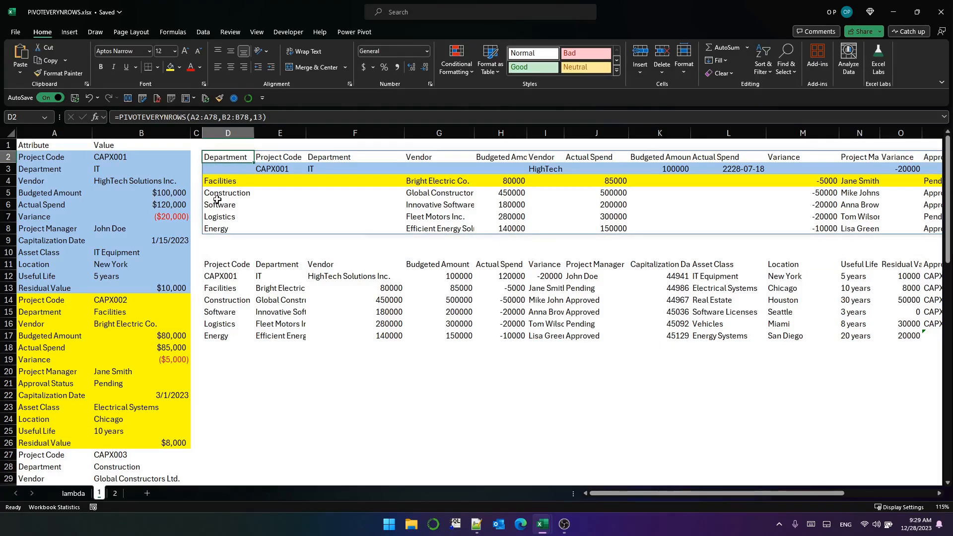
click(114, 493)
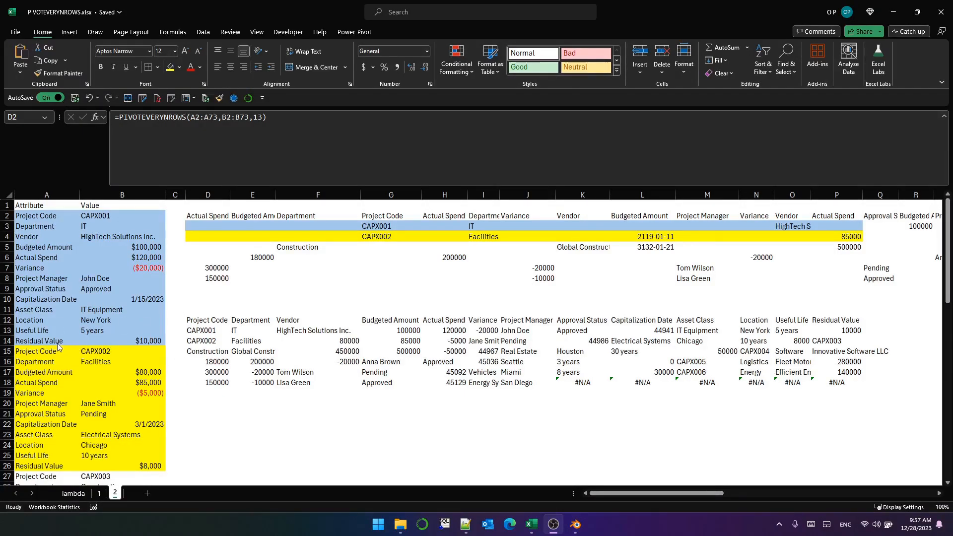
Review the first project's attributes, the ROUNDUP/MOD numbering LET in C2, and I12's VSTACK formula.
drag(46, 205, 122, 340)
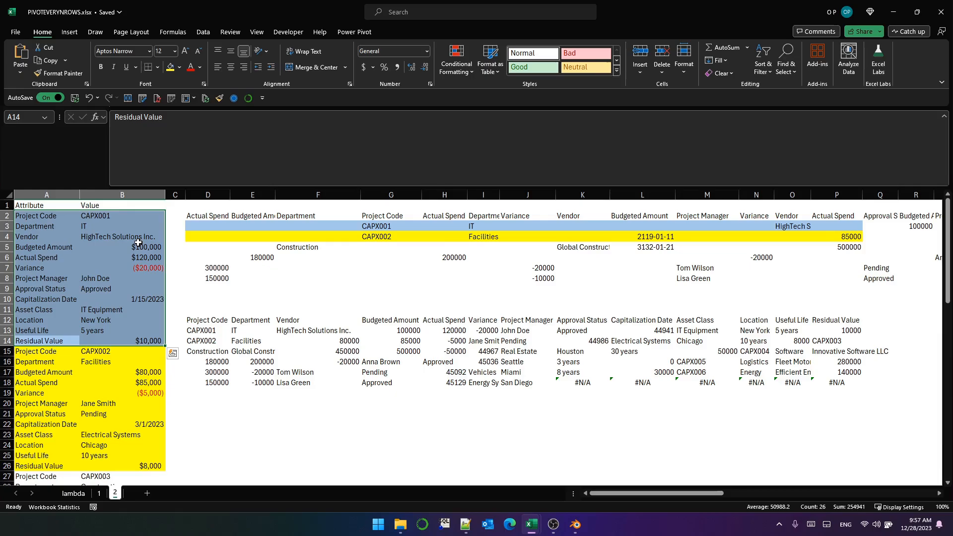
click(877, 59)
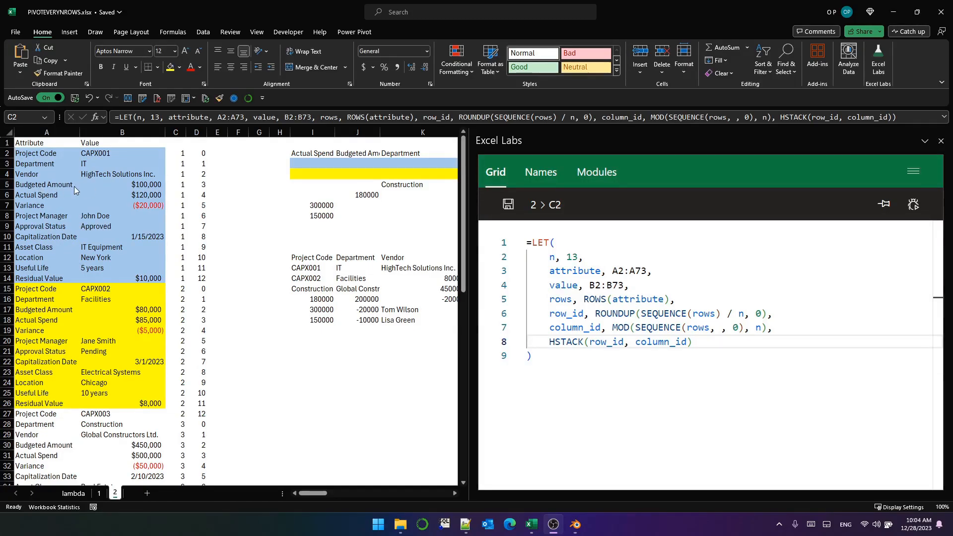
mouse_move(53, 430)
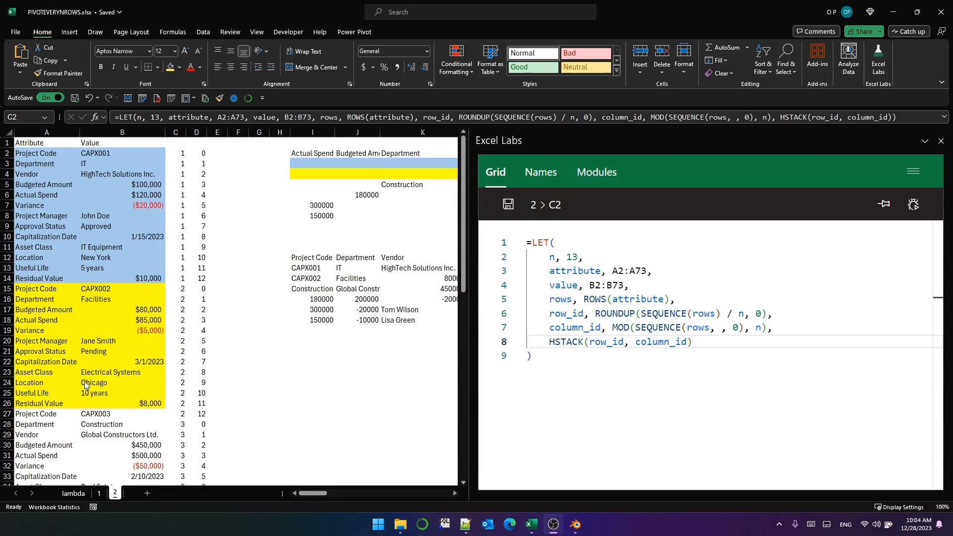
mouse_move(125, 289)
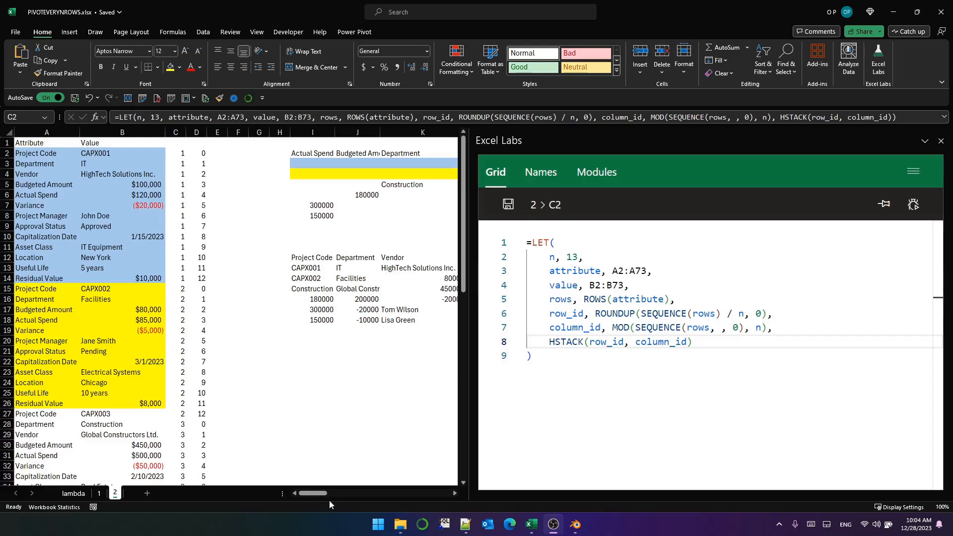
click(311, 152)
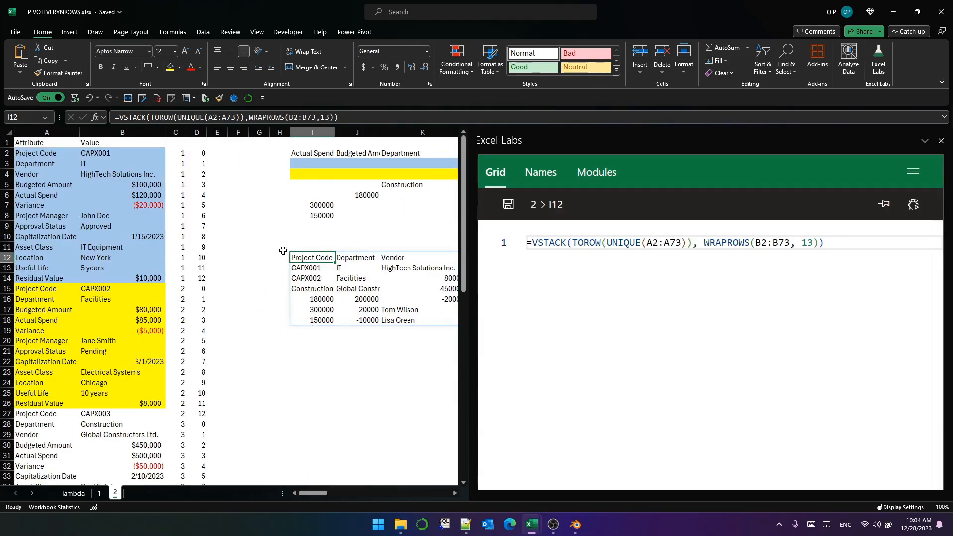
click(176, 152)
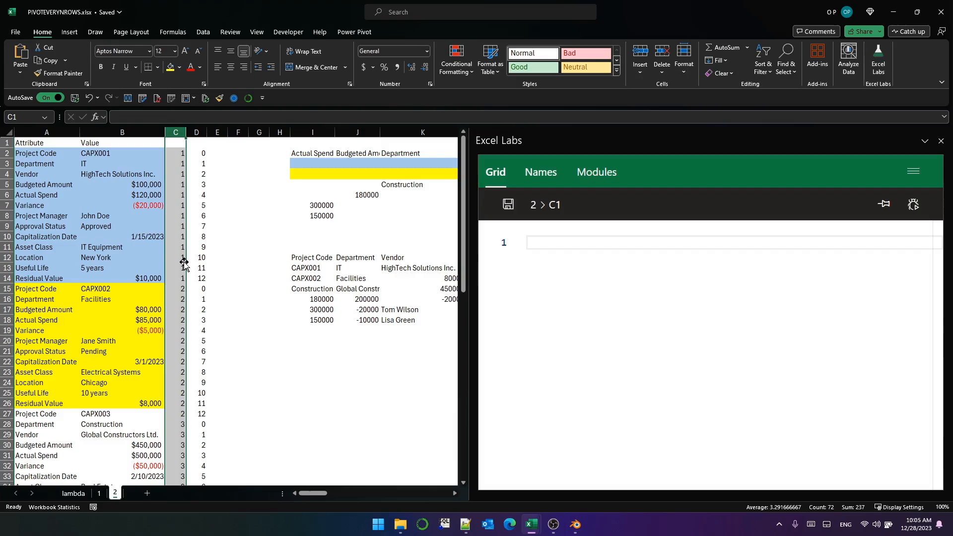
Review repeating attributes like Vendor and Project Code, then start a LET defining attribute and value.
click(175, 278)
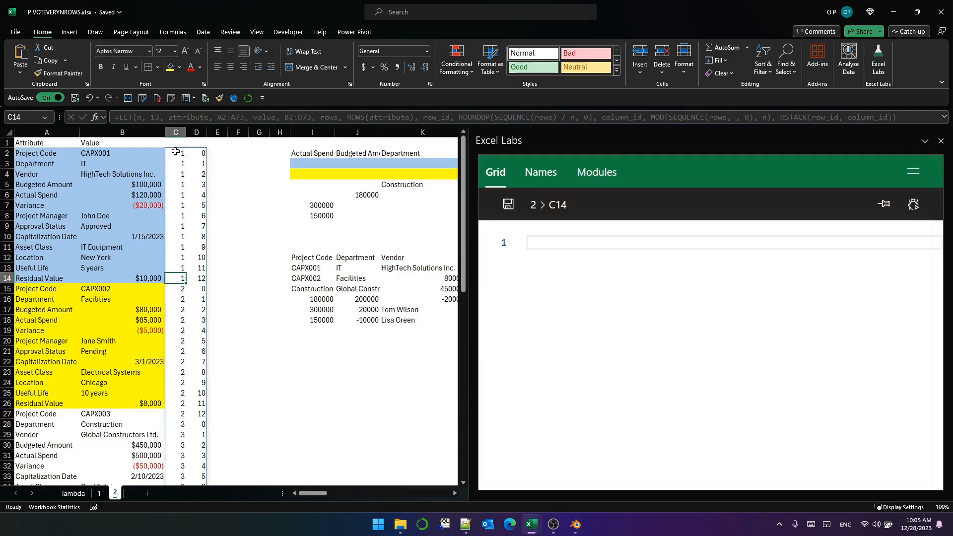
click(175, 152)
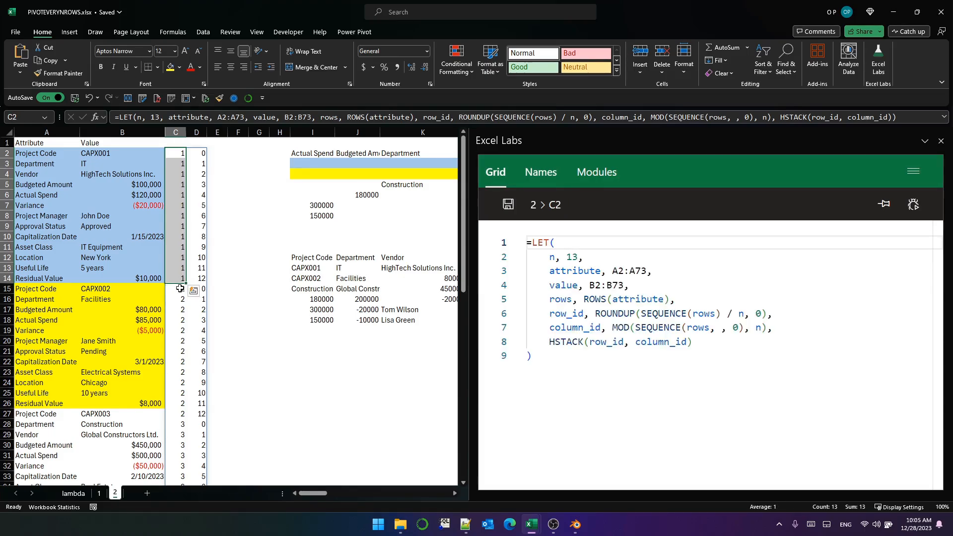
scroll(down, 3)
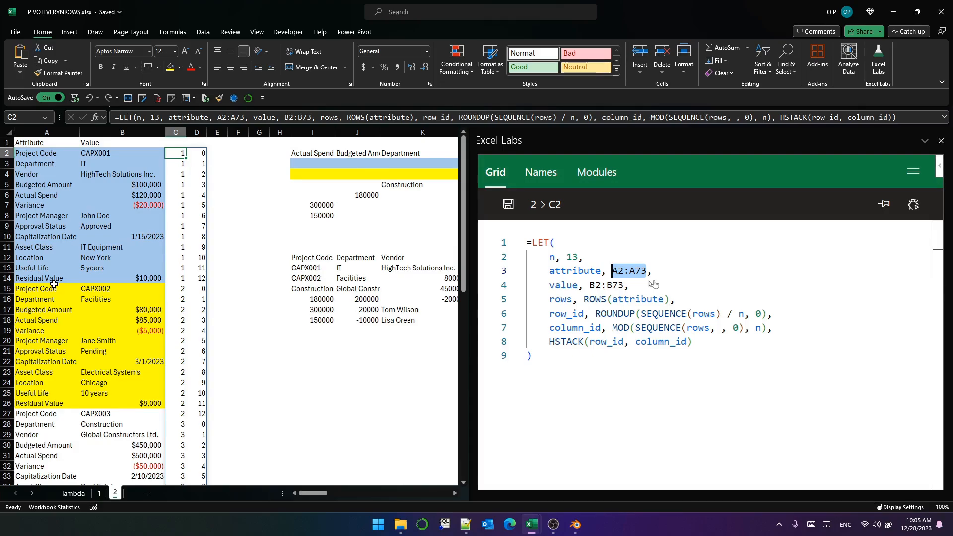
mouse_move(180, 278)
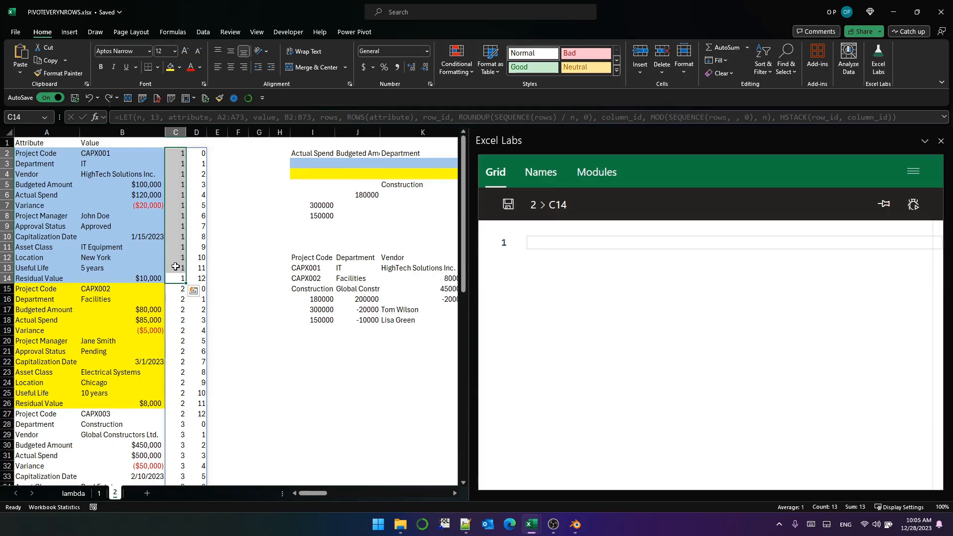
mouse_move(154, 320)
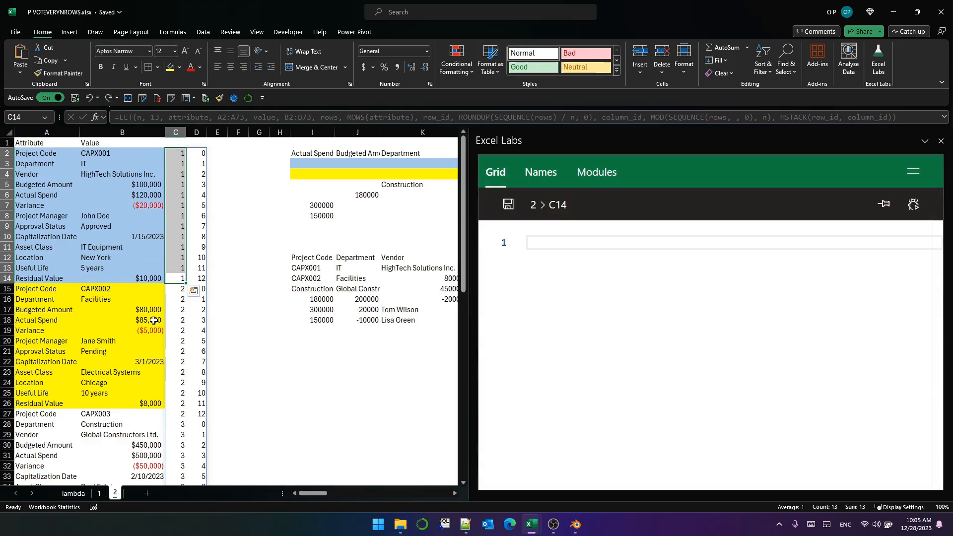
mouse_move(174, 293)
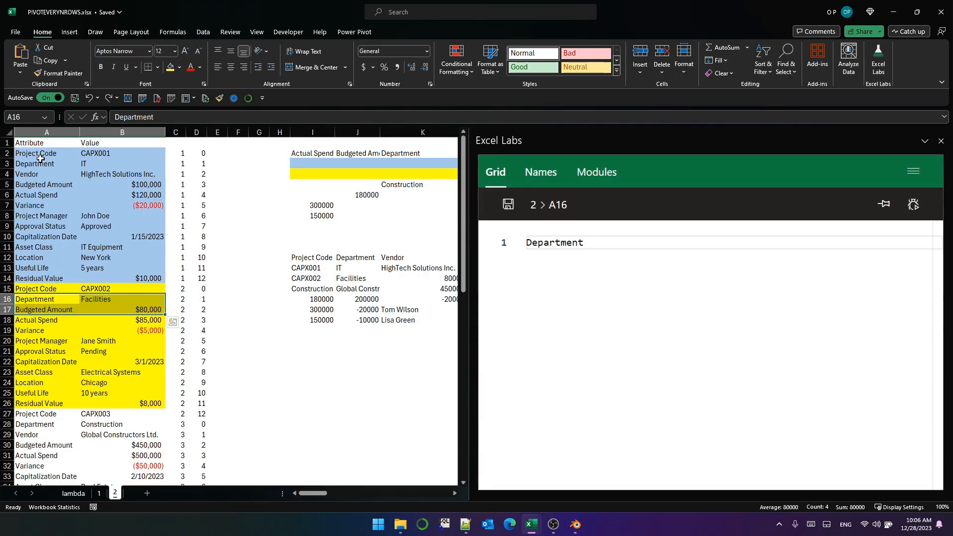
click(47, 174)
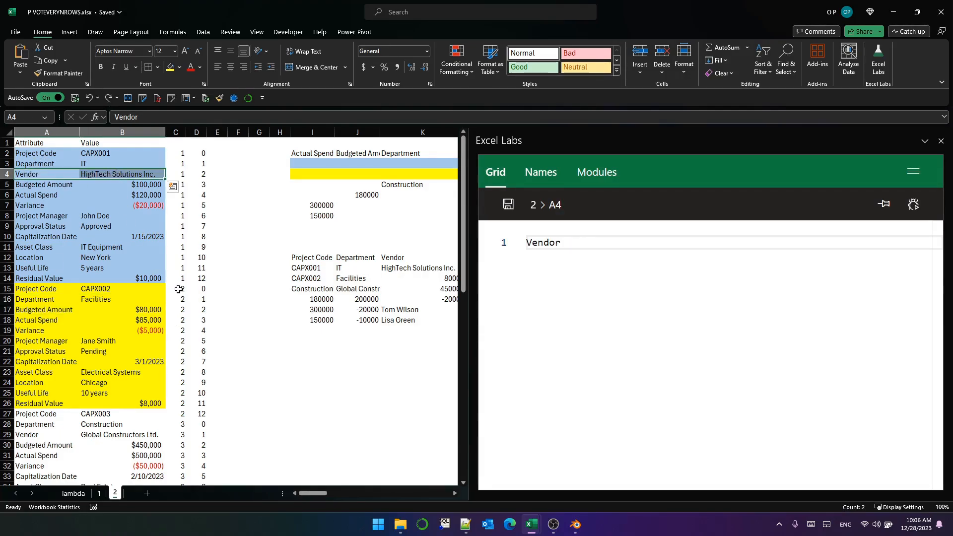
drag(176, 289, 176, 415)
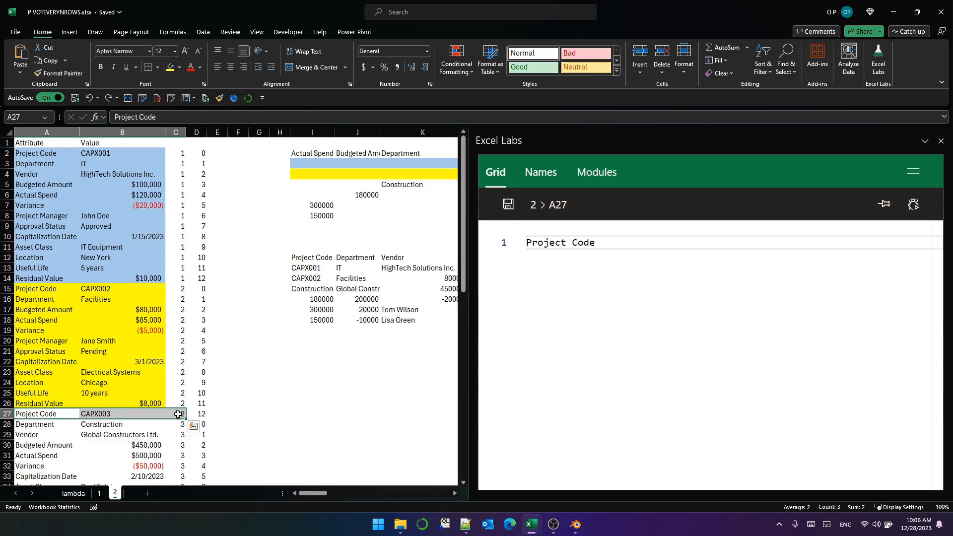
click(175, 267)
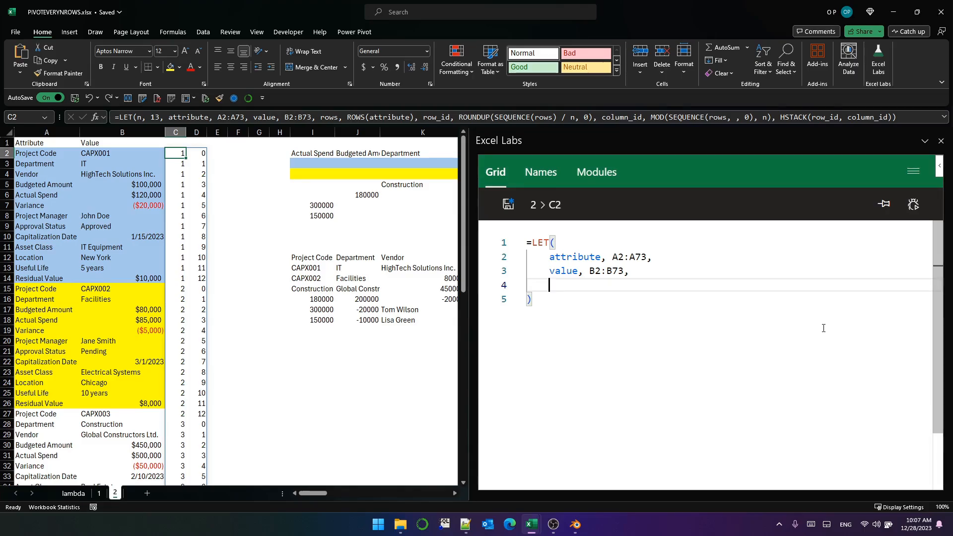
Add unique_attributes = UNIQUE(attribute) and attribute_ids 1–13, returning both with HSTACK.
text(unique_)
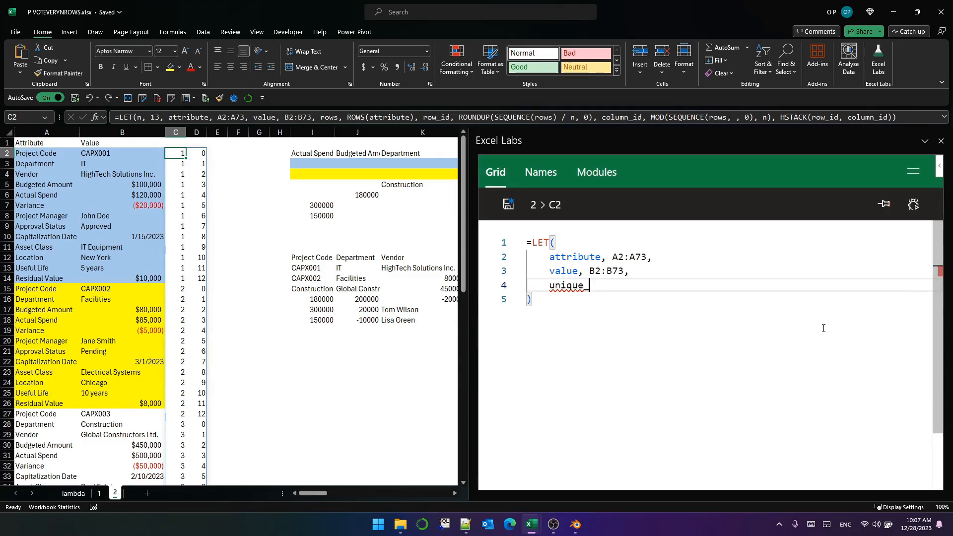
text(attributes,)
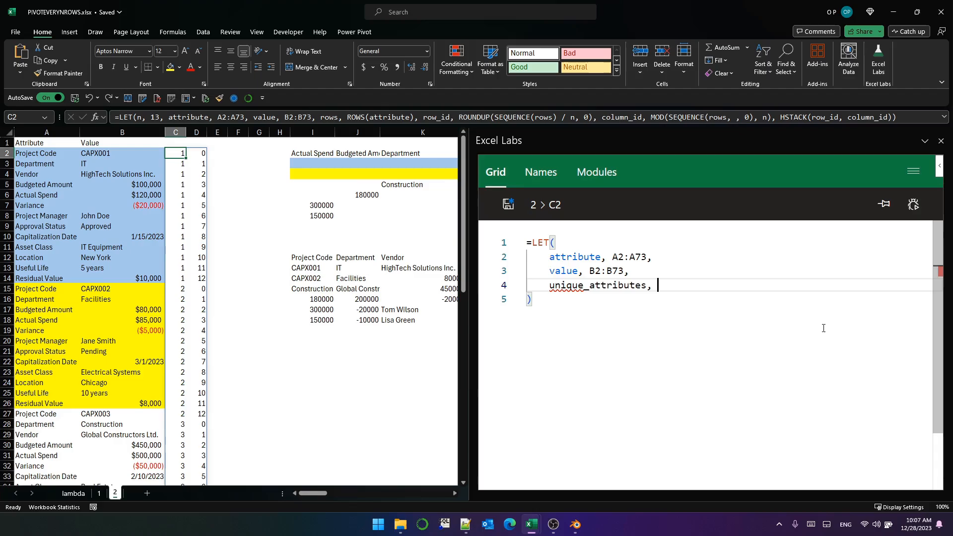
text(UNIQUE(attribute),)
text(unique_attributes)
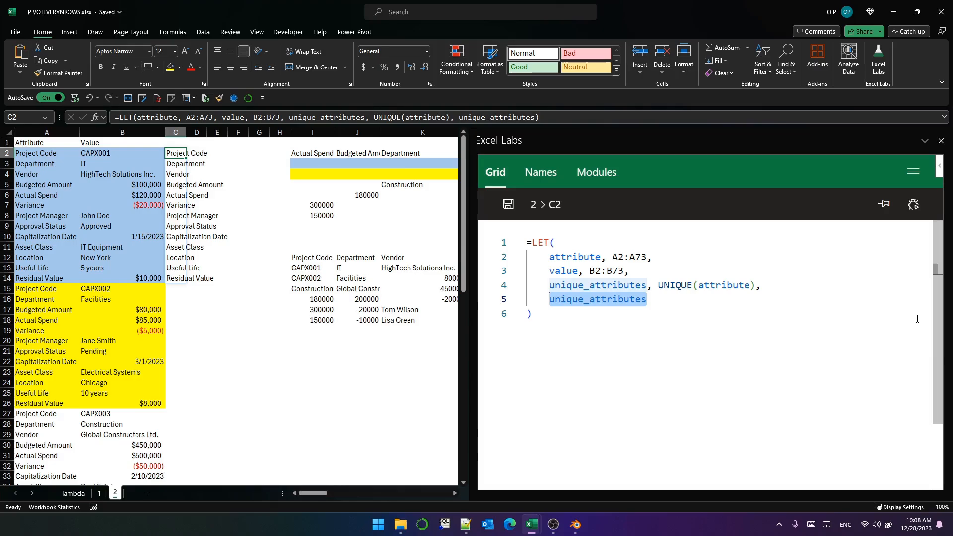
text(a)
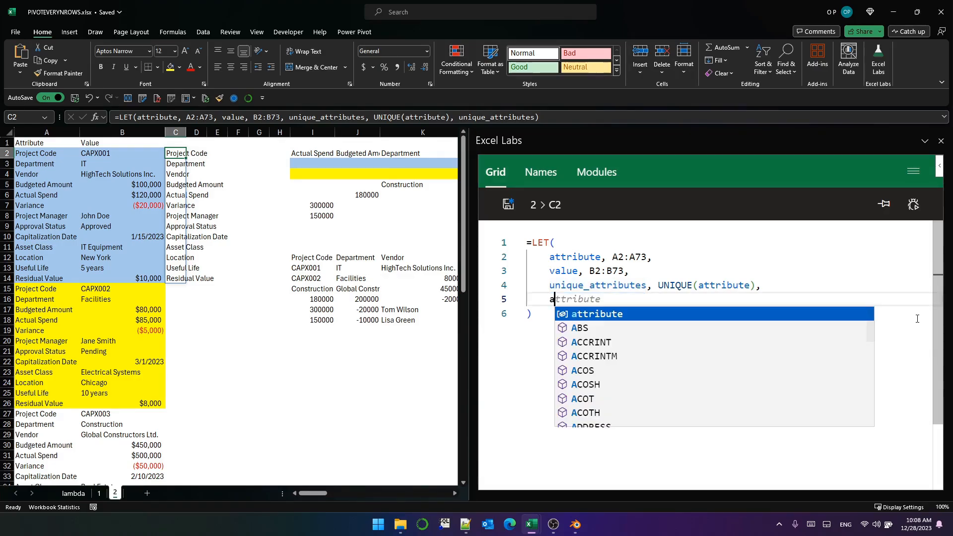
text(ttribute_ids, SEQUENCE(ROWS(unique_attributes)),)
text(HSTACK(unique_attributes, attribute_ids))
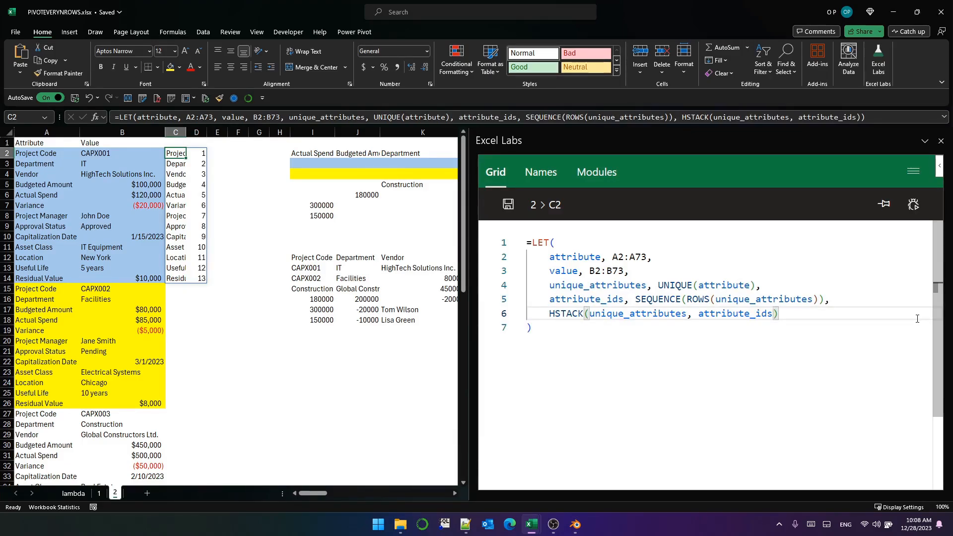
Add col_id = XLOOKUP(attribute, unique_attributes, attribute_ids) and return col_id from the LET.
key(Enter)
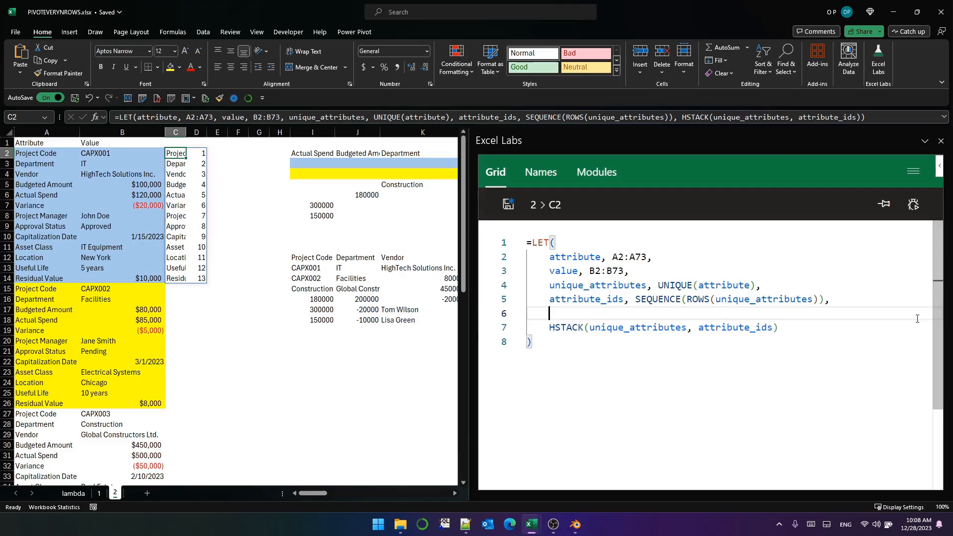
text(C)
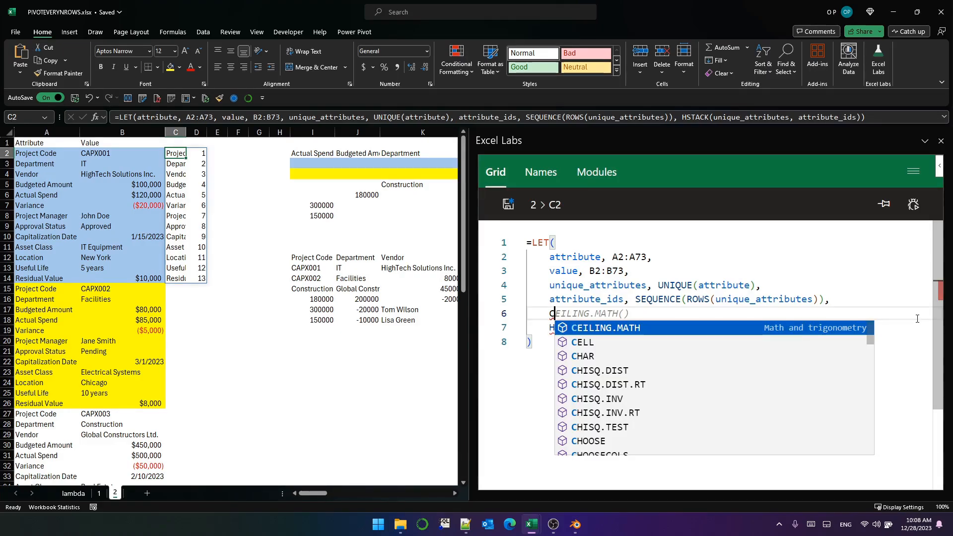
text(ol_id, XLOOKUP()
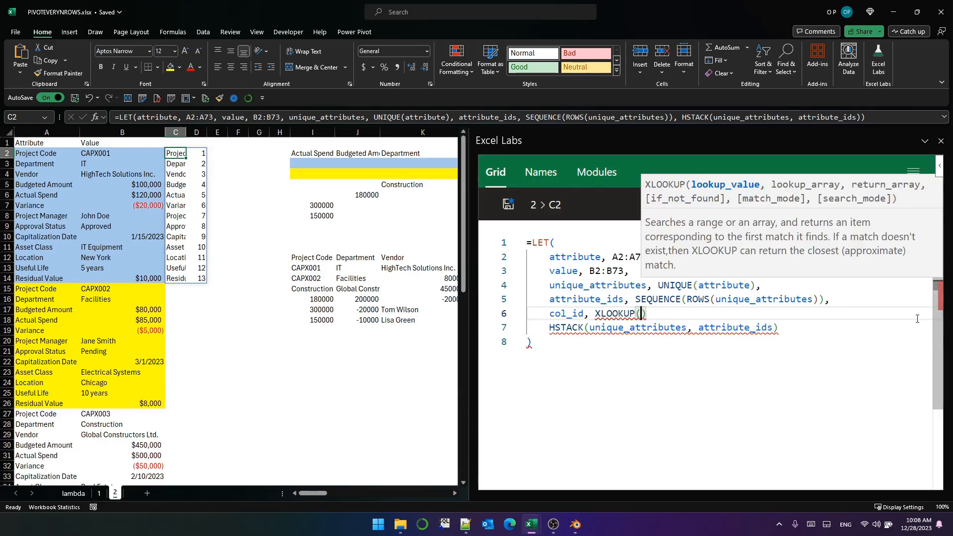
text(attribute,)
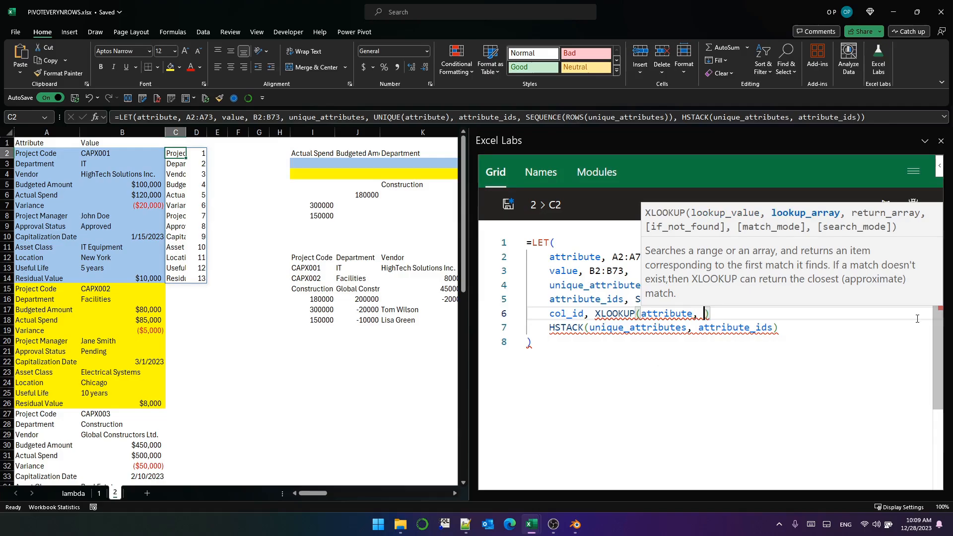
text(unique_attributes)
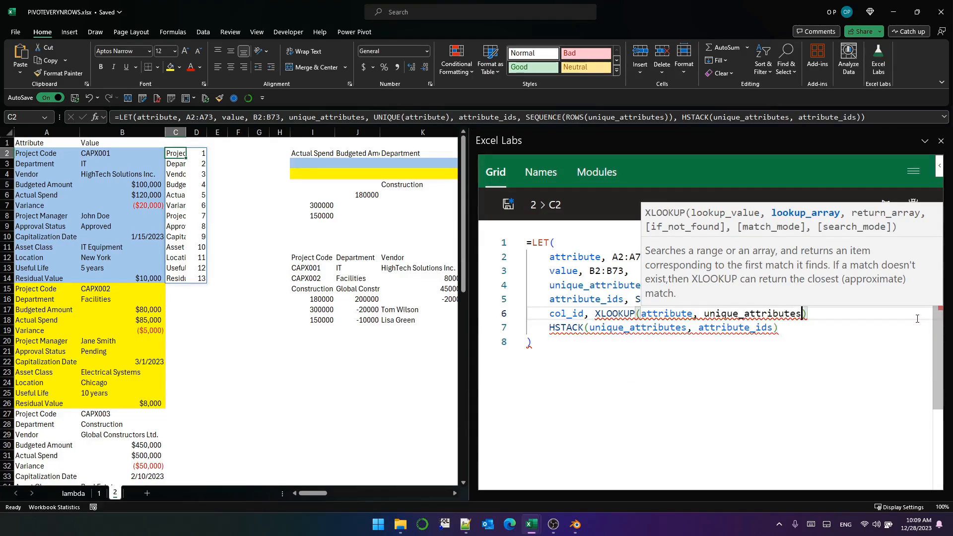
text(,)
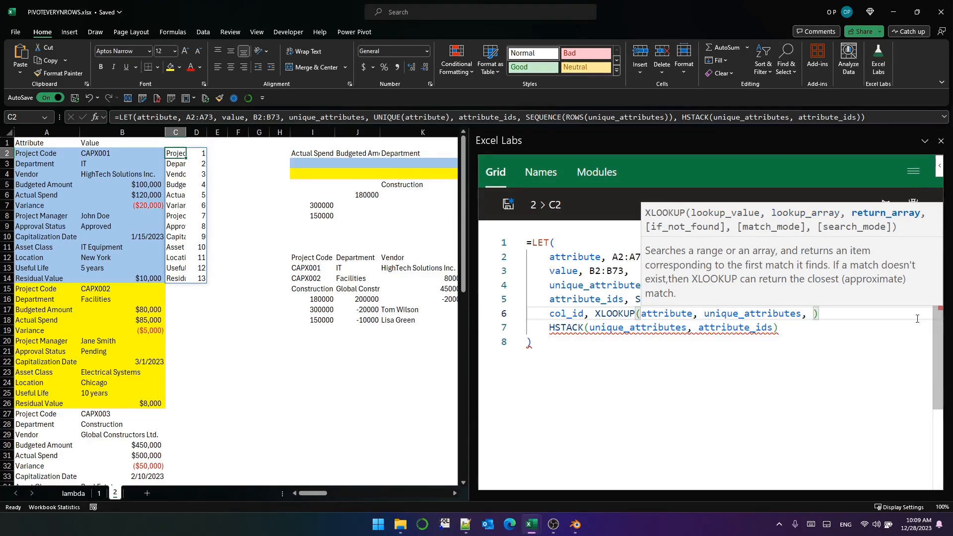
text(attribute_ids)
click(664, 327)
text(col_id)
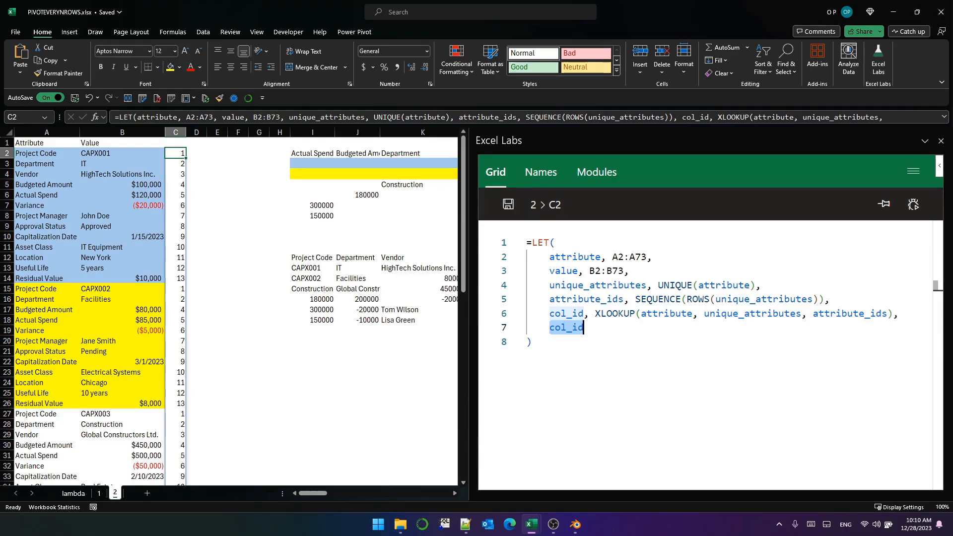
Add shift = attribute="Project Code" and row_id = SCAN(, shift, SUM), returning HSTACK(col_id, shift, row_id).
text(shi)
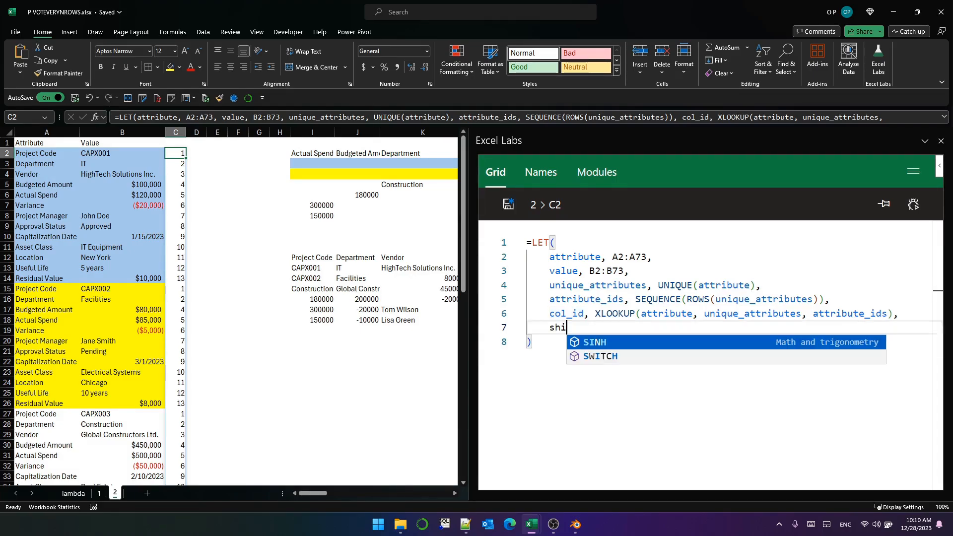
text(ft, attribute = "Project Code",)
text(HSTACK(col_id, shift)
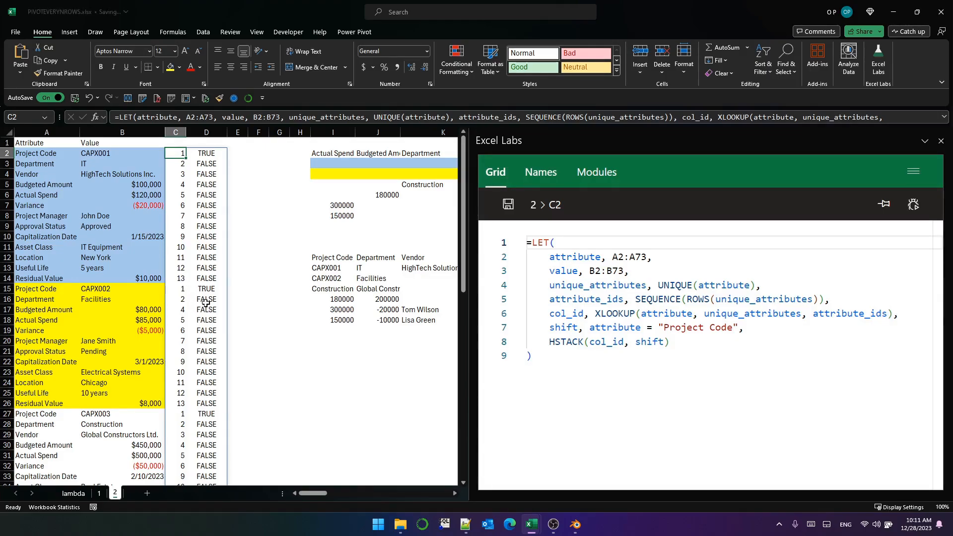
text(row_id, SCAN)
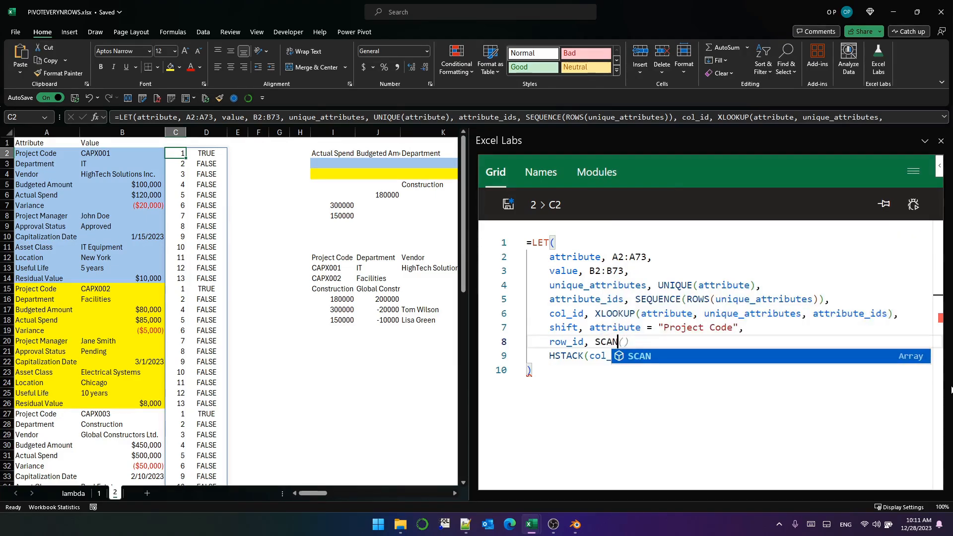
text((,)
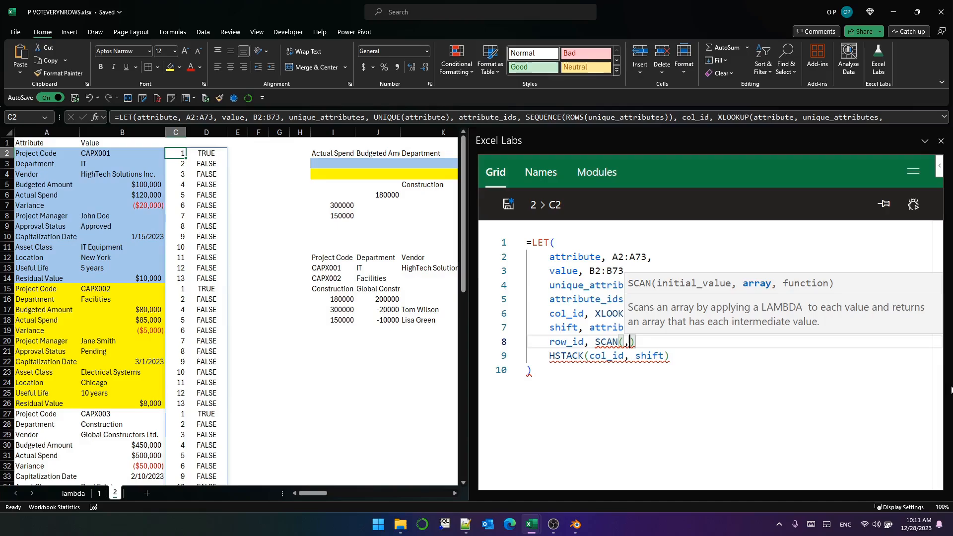
text(shift, SUM)
click(730, 356)
text(, row_id)
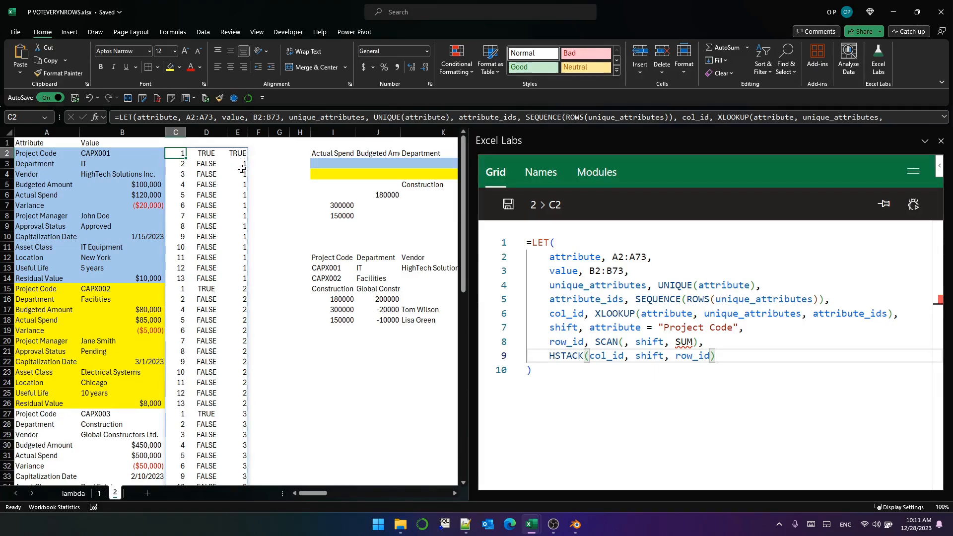
scroll(down, 3)
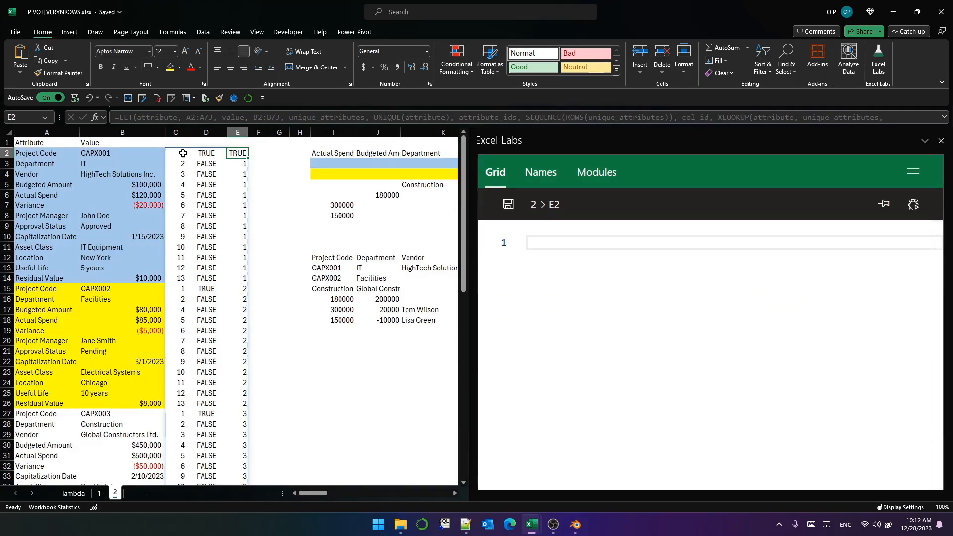
Convert the Project Code flags to 1s and 0s and check the first block's running project numbers.
click(175, 152)
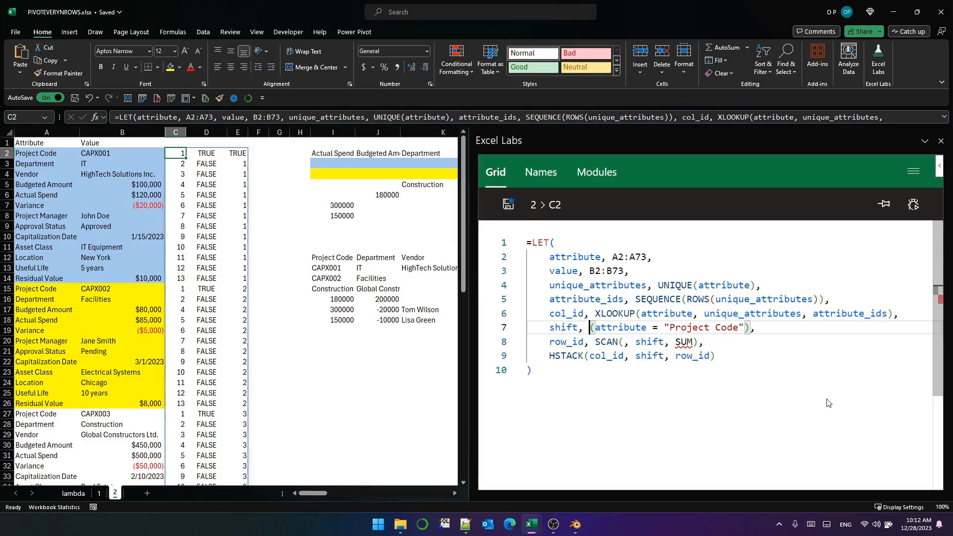
text(--)
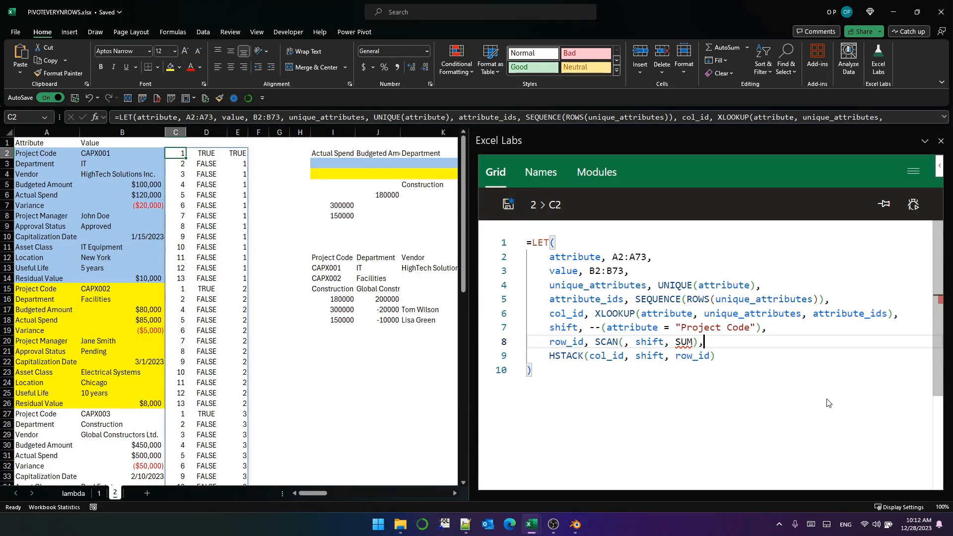
click(508, 203)
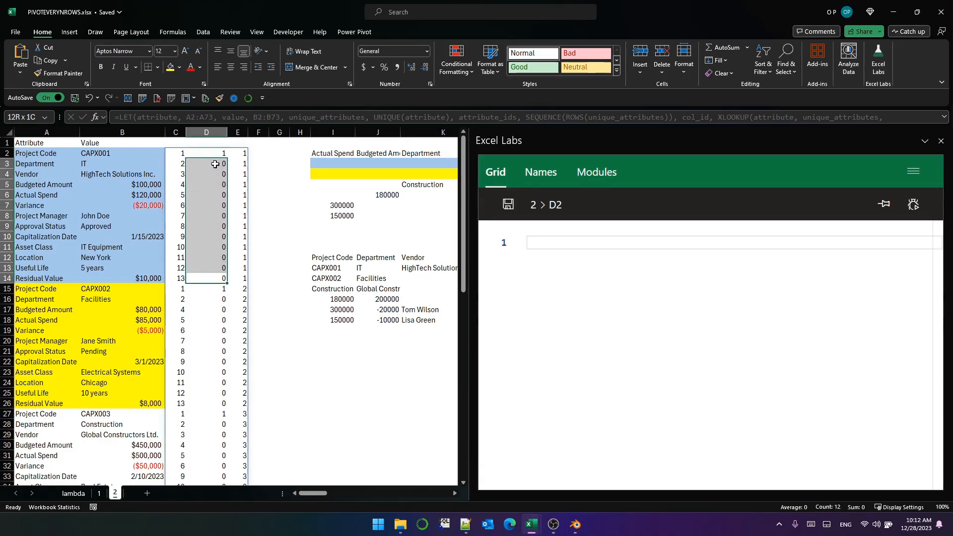
drag(206, 153, 237, 278)
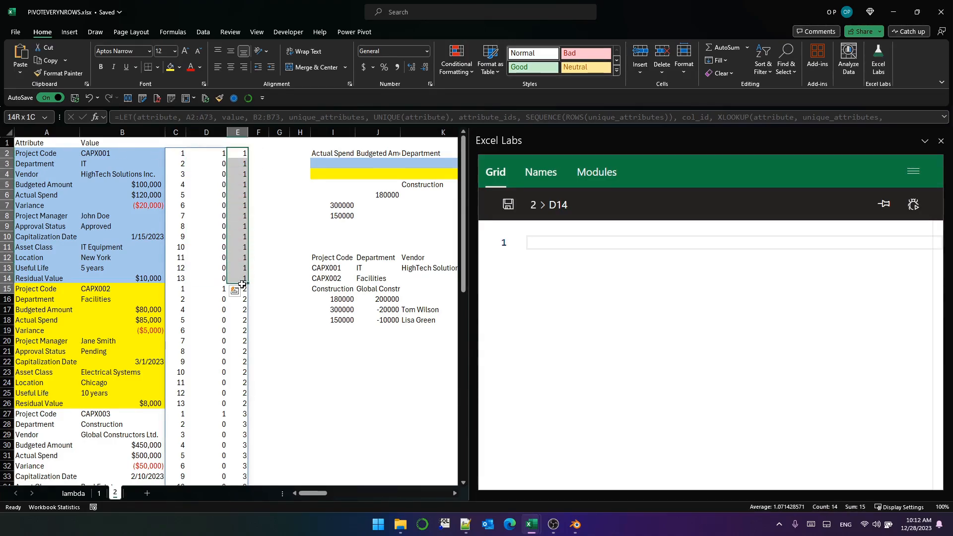
click(237, 152)
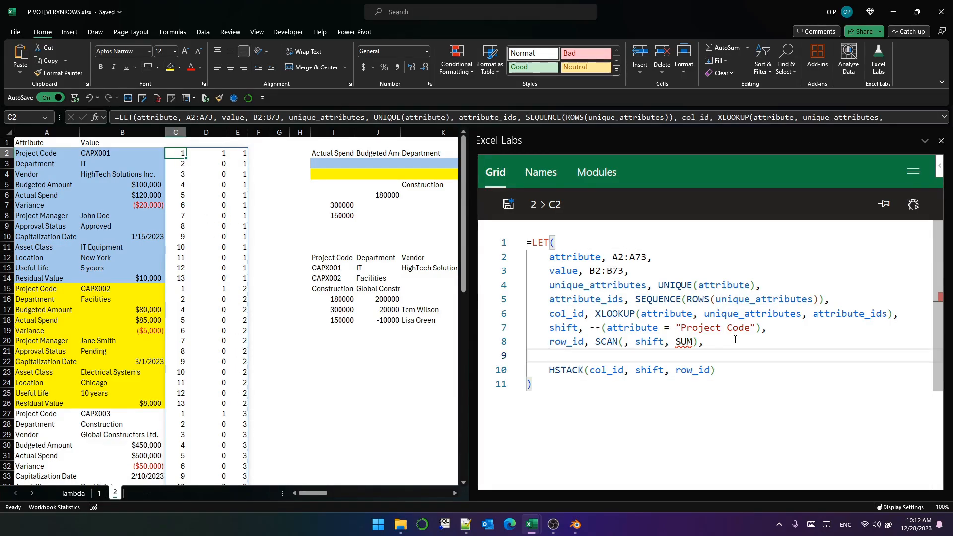
Add pivoted = PIVOTBY(row_id, HSTACK(col_id, attribute), value, SINGLE, 0, 0, , 0) and return DROP(pivoted, 1, 1).
text(pivoted, PIVOTBY()
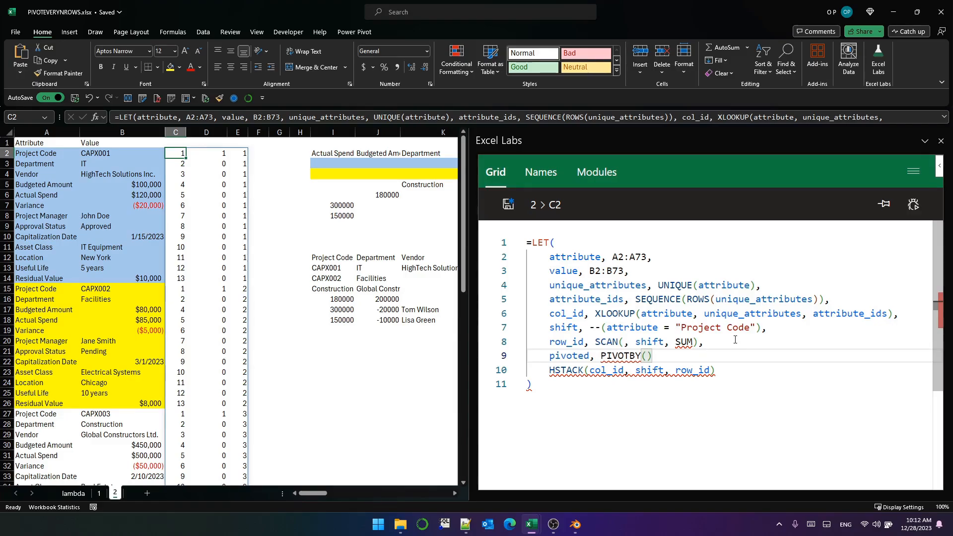
text(row_id,)
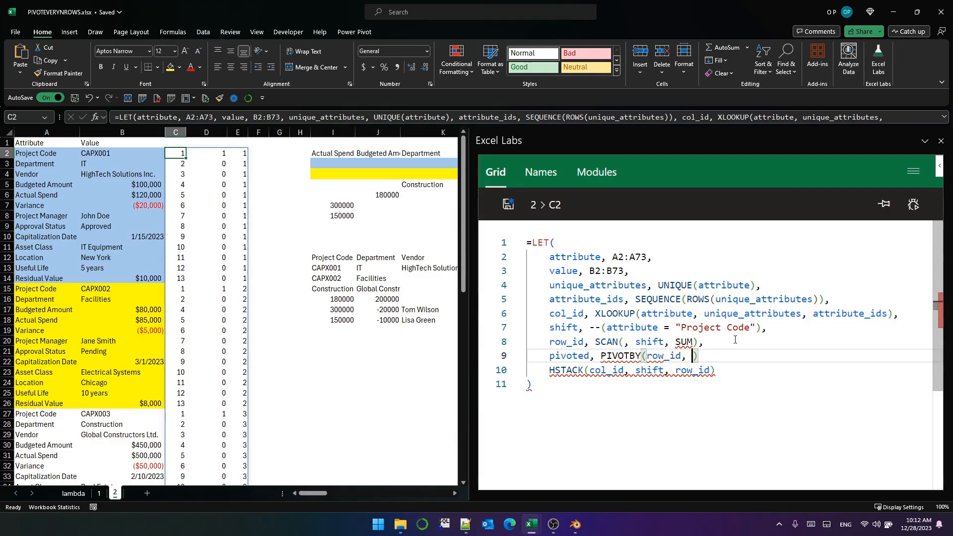
text(HSTACK(col_id, attribute),)
click(632, 370)
text(pivoted)
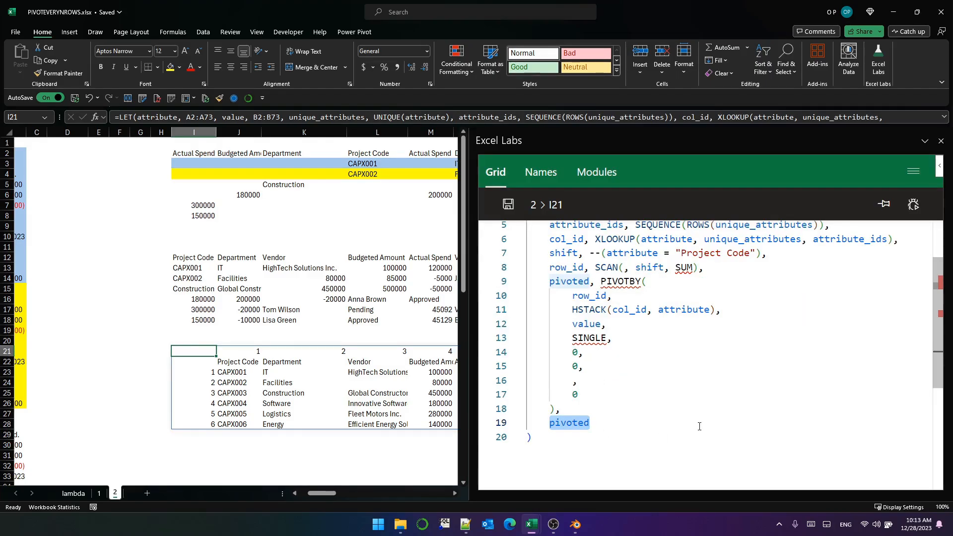
text(DROP(p)
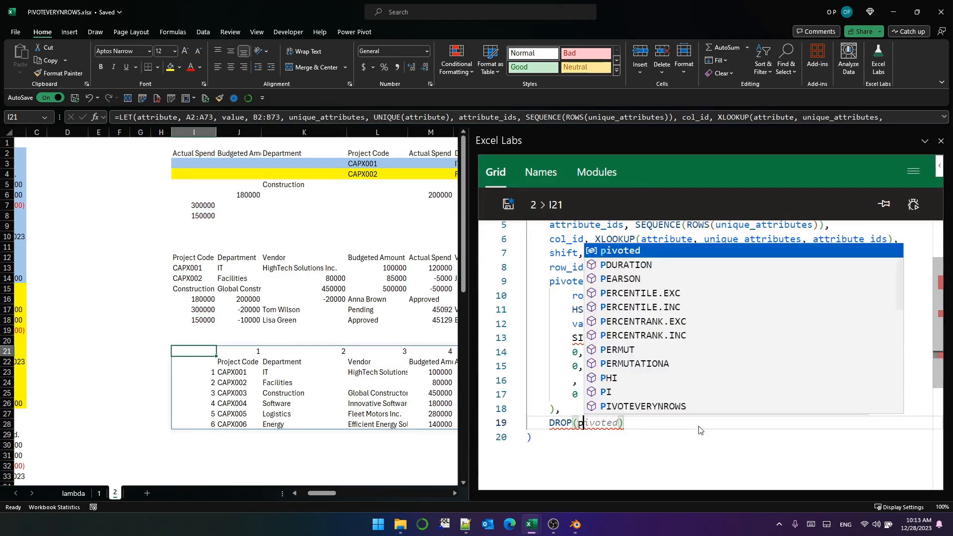
text(, 1)
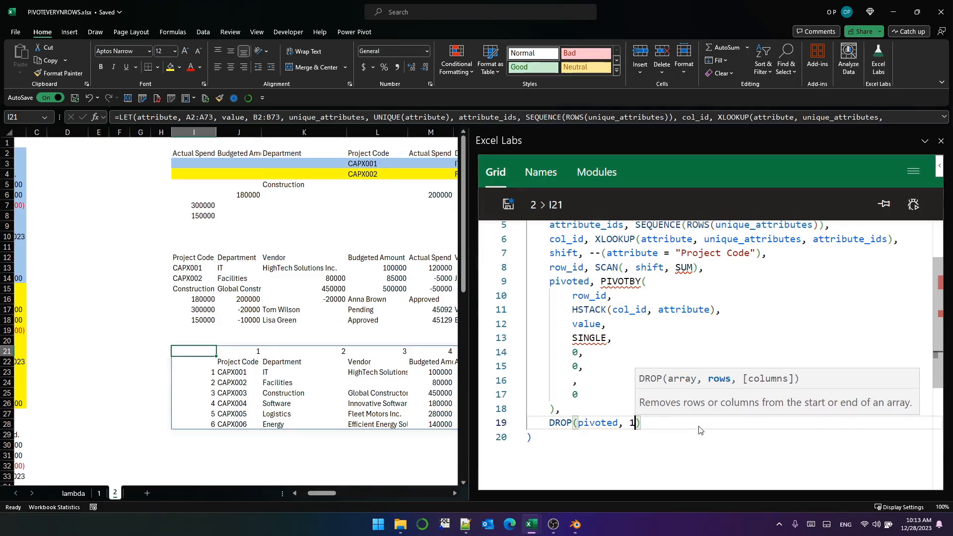
text(, 1())
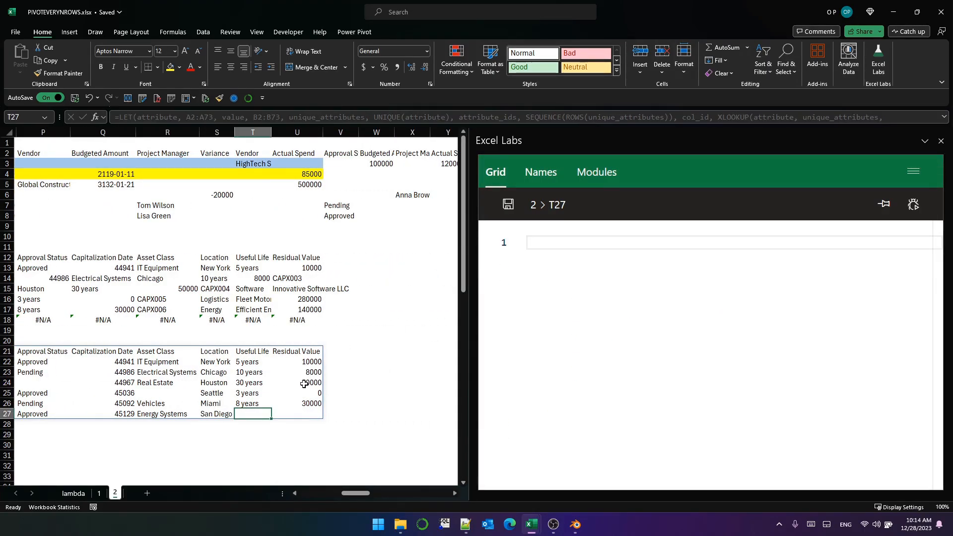
Load I21's pivot formula and open the workbook's lambda module in Excel Labs.
click(42, 382)
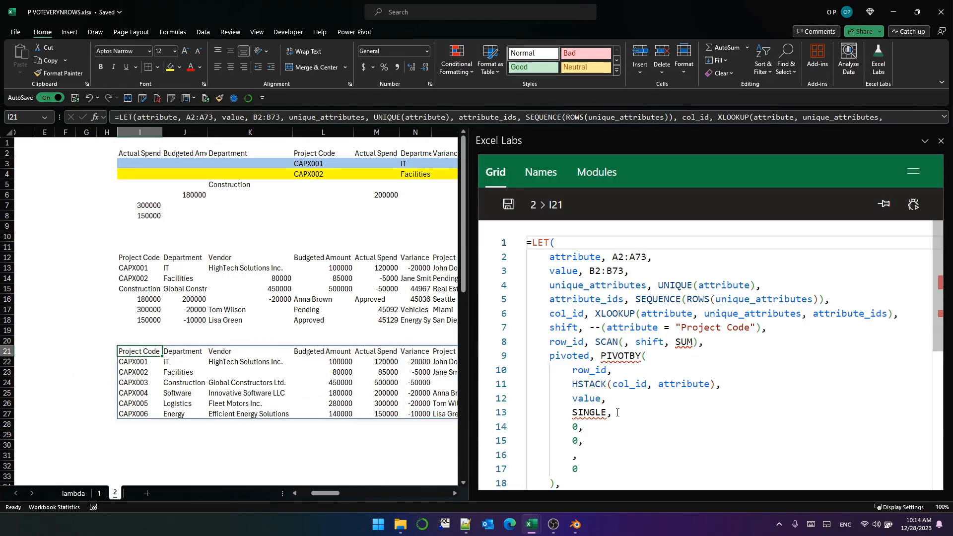
click(596, 172)
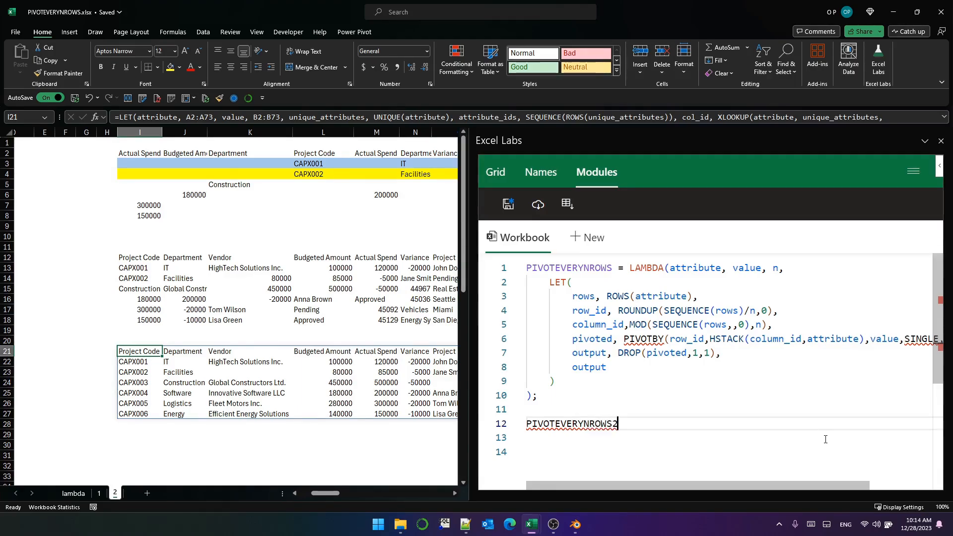
Wrap the LET in LAMBDA(attribute, value, first_attribute), dropping hard-coded ranges and using first_attribute.
text(= LAMBDA(attribute)
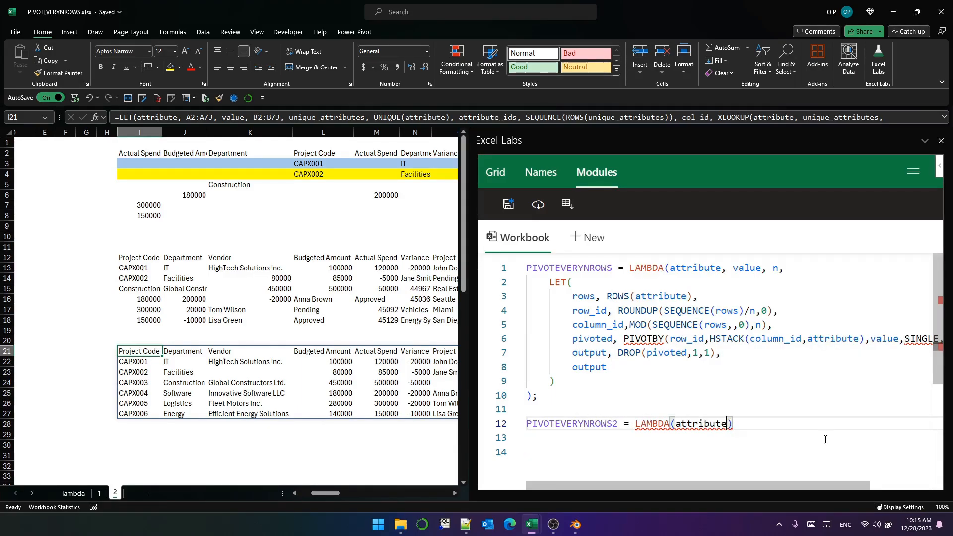
text(, value,)
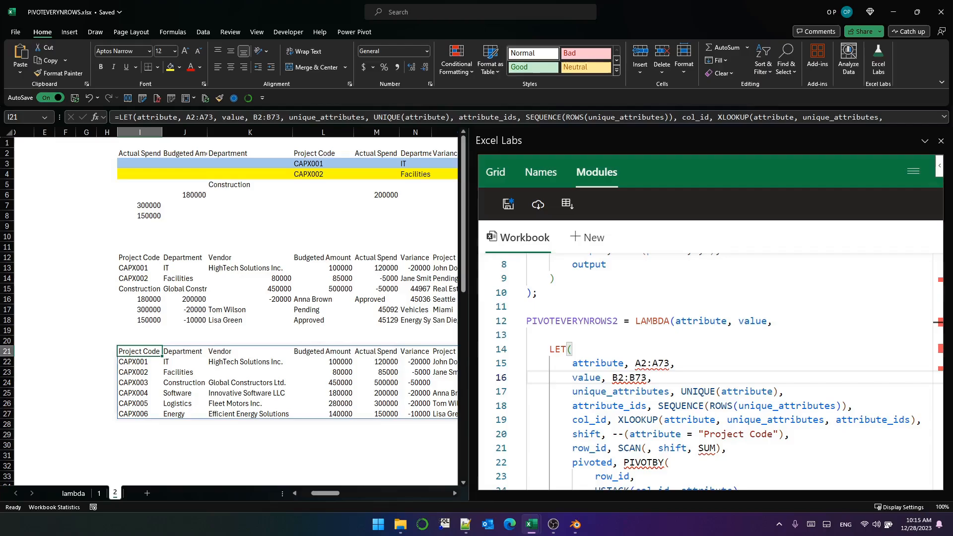
drag(571, 363, 650, 378)
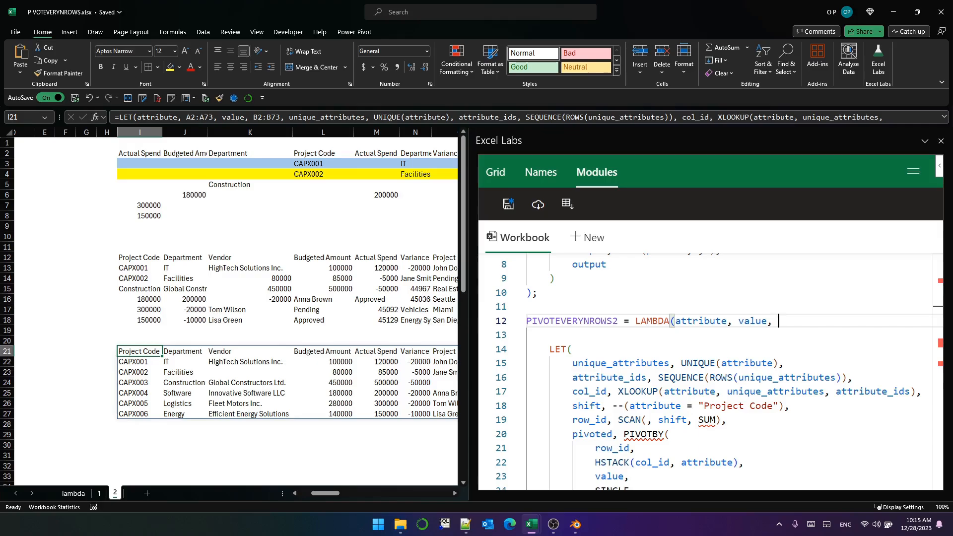
text(first_attribute,)
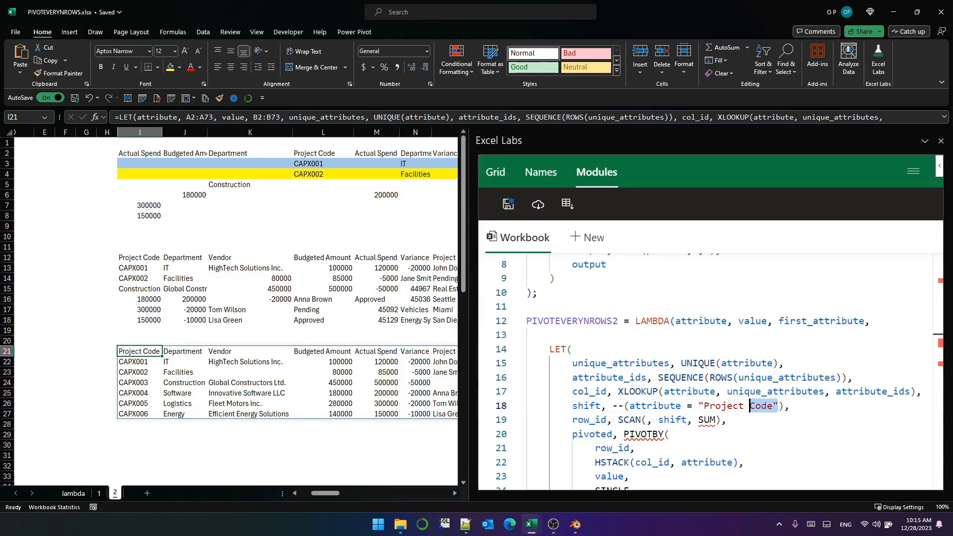
text(first_attribute)
click(528, 117)
text(=PIVOTEVERYNROWS2(A2:A73,B2:B73,)
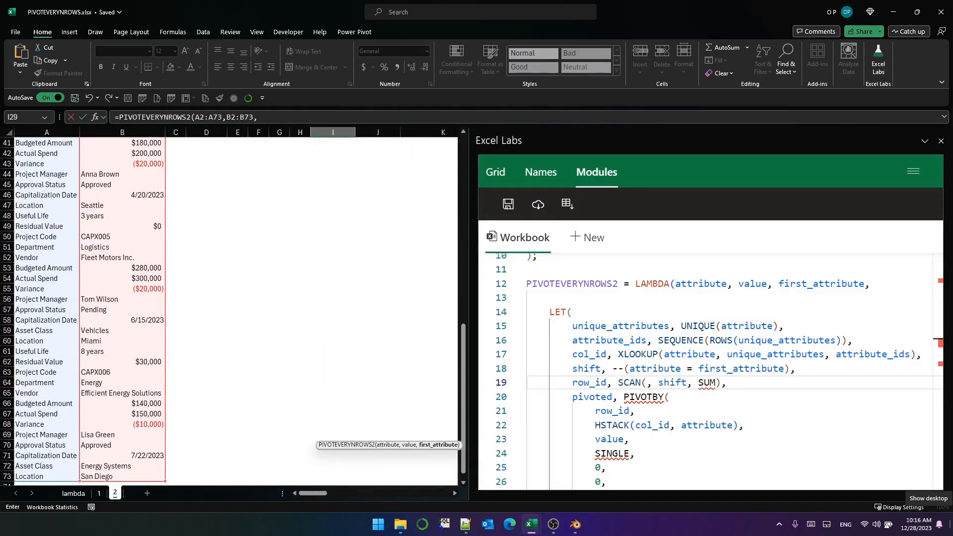
Enter =PIVOTEVERYNROWS2(A2:A73,B2:B73,"Project Code") on sheet 2 to compare with the earlier table.
text("Project C)
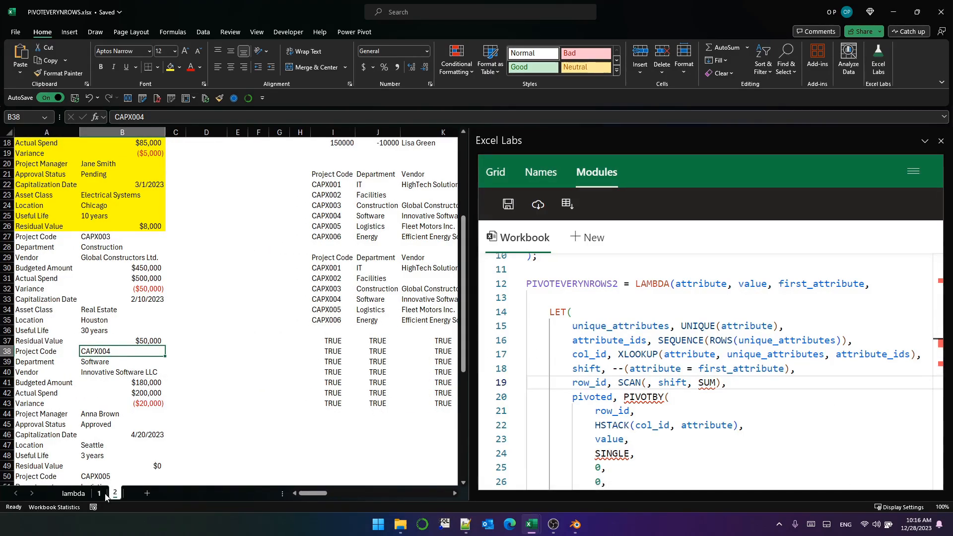
On sheet 1, enter =PIVOTEVERYNROWS2(A2:A79,B2:B79,"Project Code") in D20.
click(99, 492)
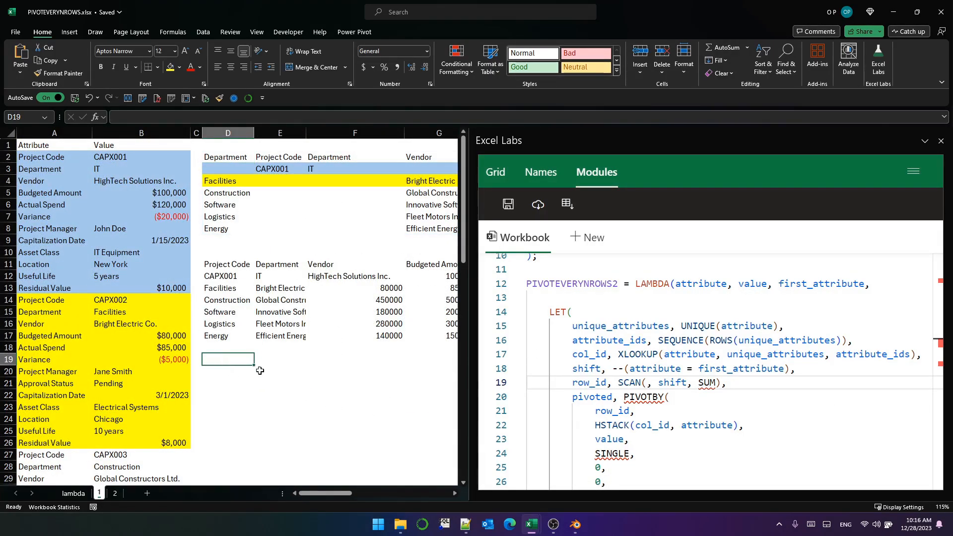
mouse_move(451, 418)
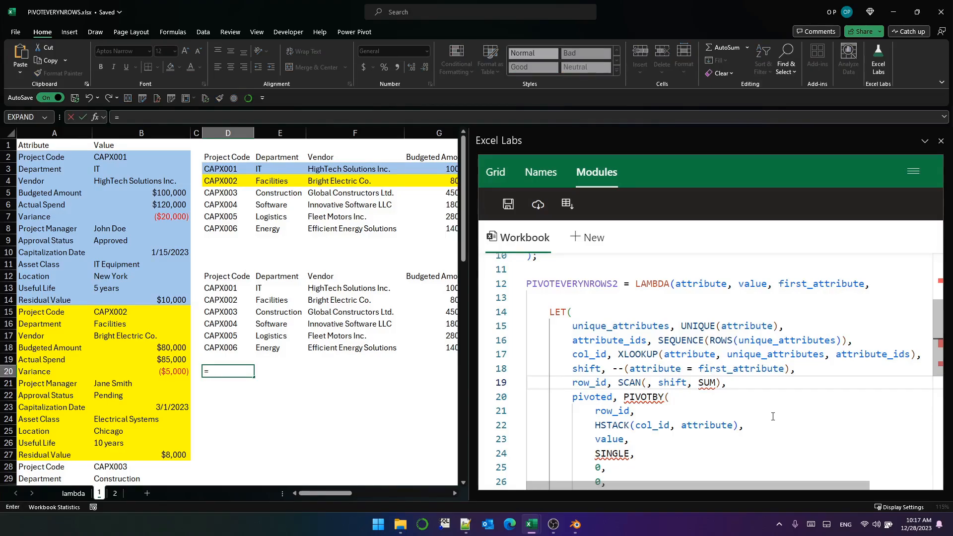
text(=PIVOTEVERYNROWS2(A2:A79,)
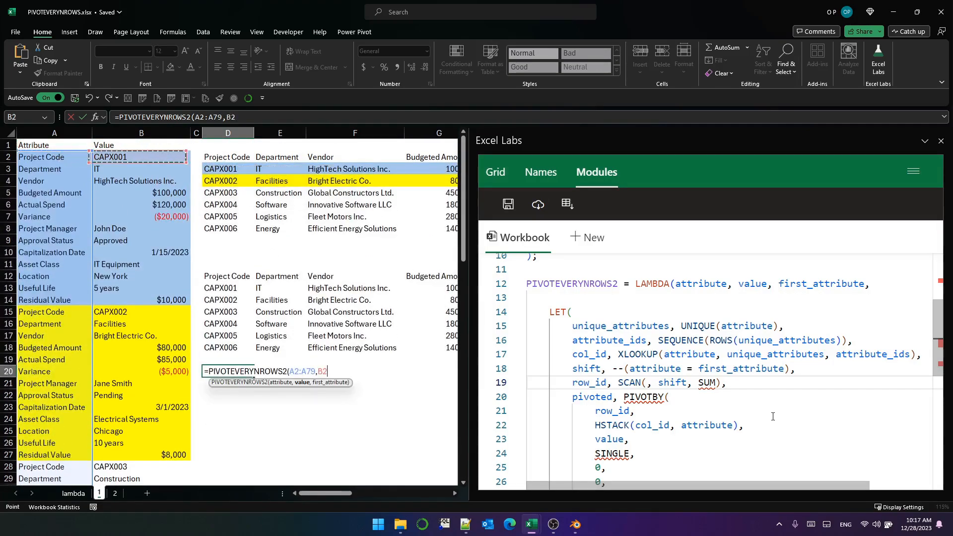
text(B2:B79,"Projec)
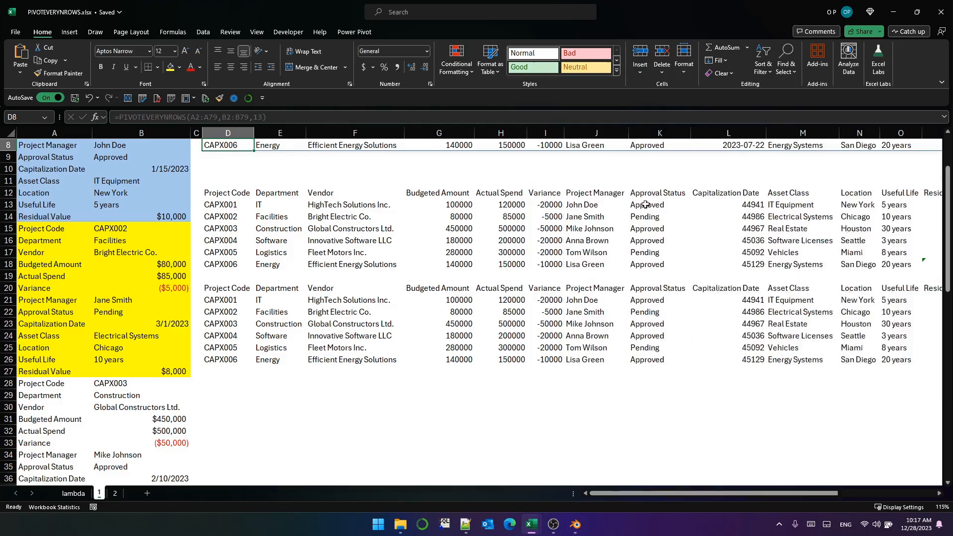
Compare the spills with =D12#=D20#, check D20's formula, then return to sheet 2.
text(=)
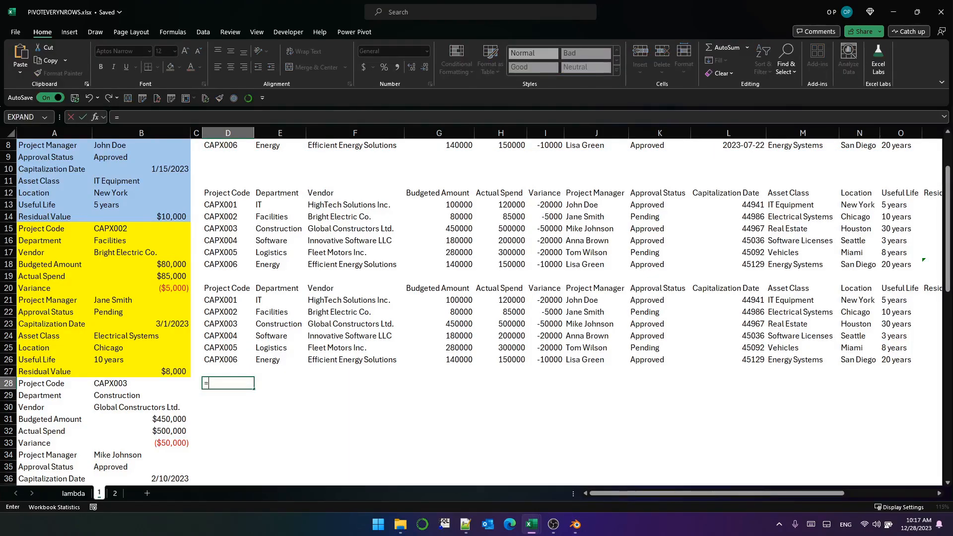
click(225, 193)
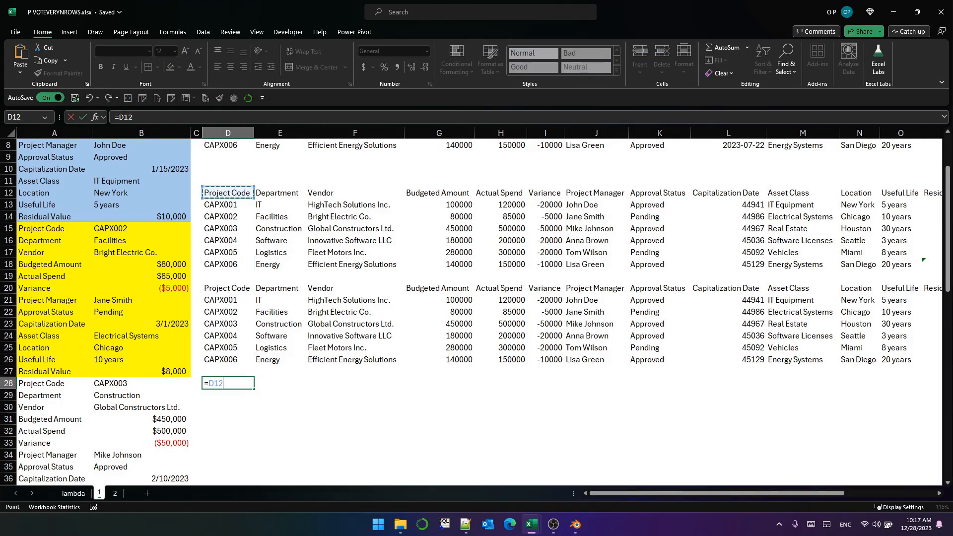
text(#)
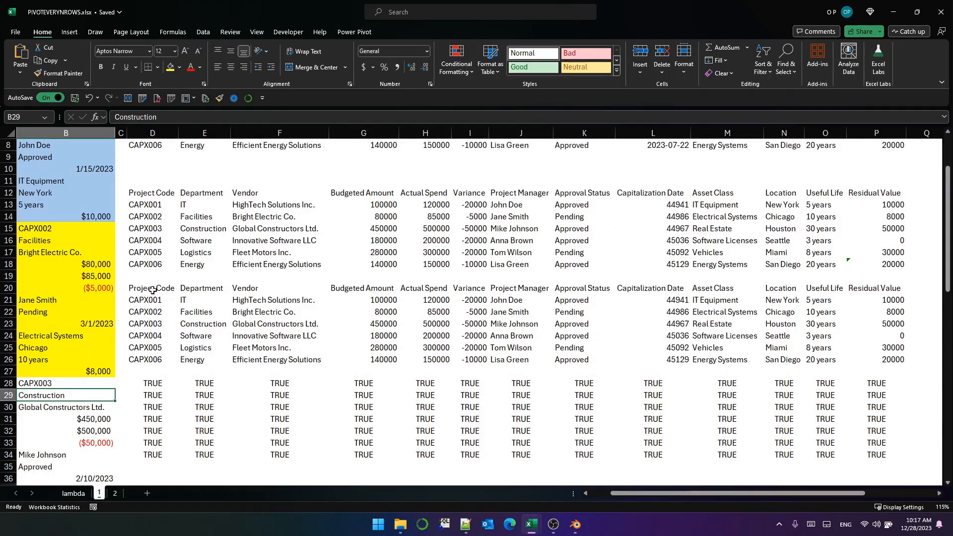
click(152, 288)
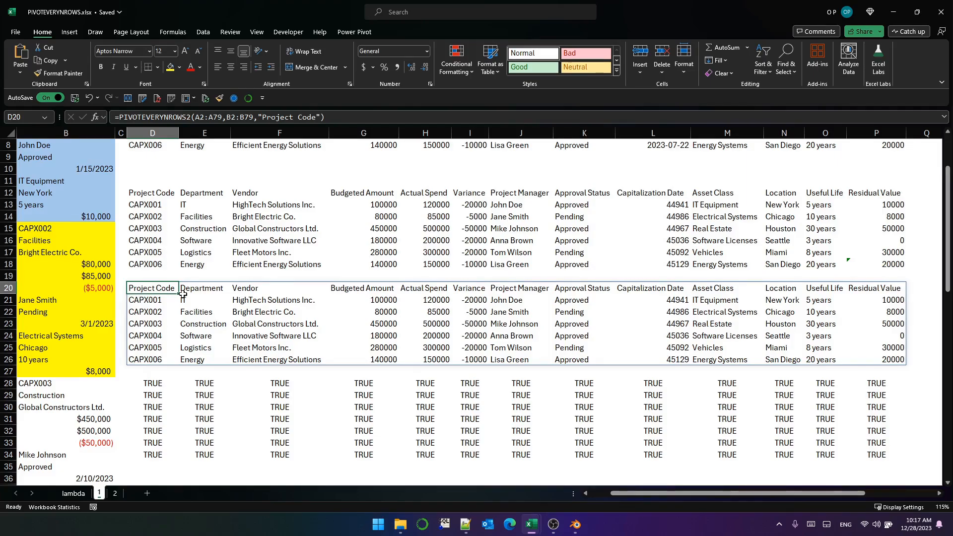
click(114, 492)
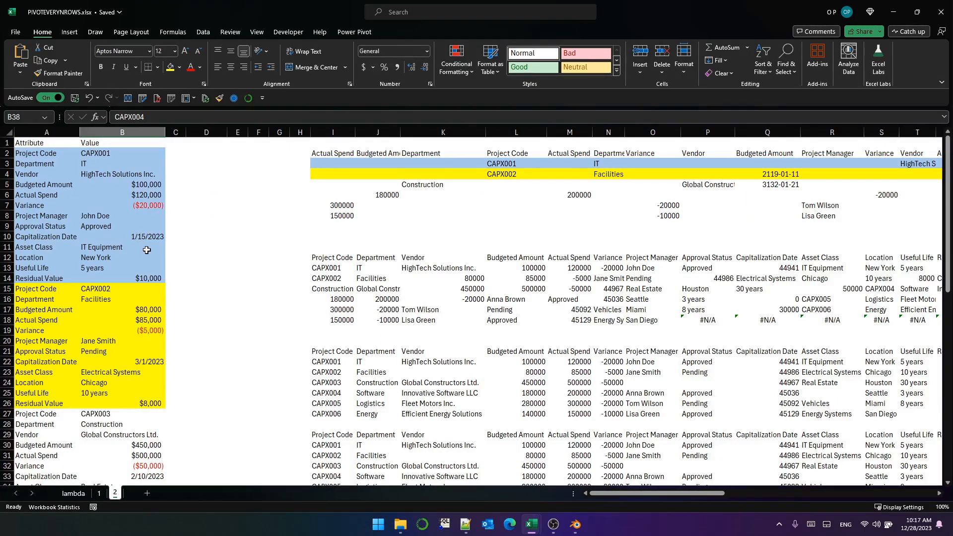